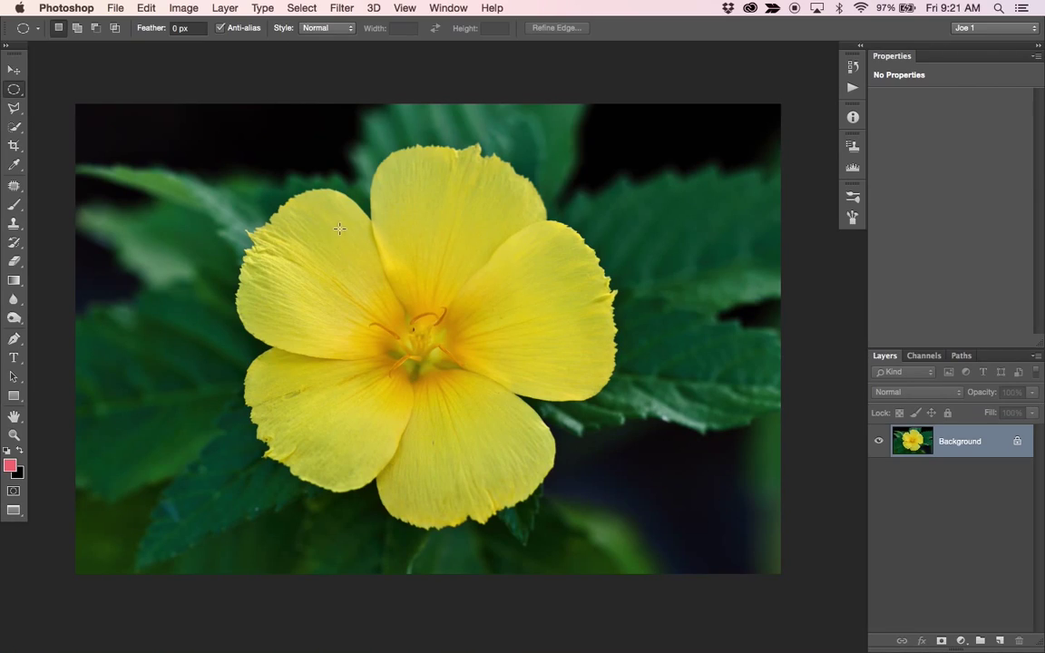
mouse_move(341, 228)
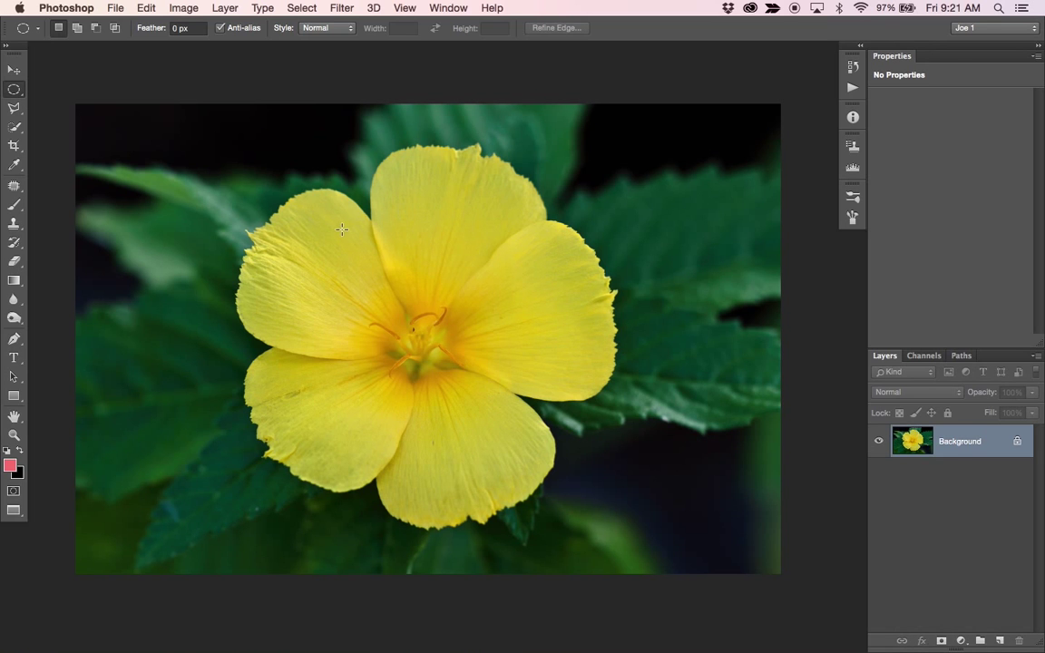
mouse_move(343, 225)
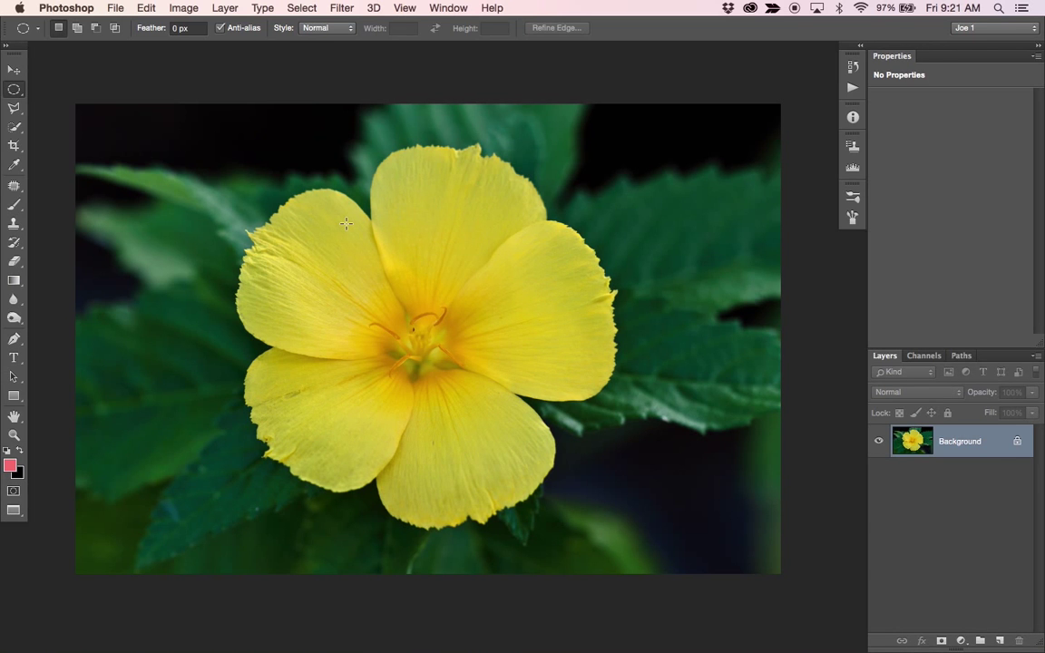
mouse_move(343, 225)
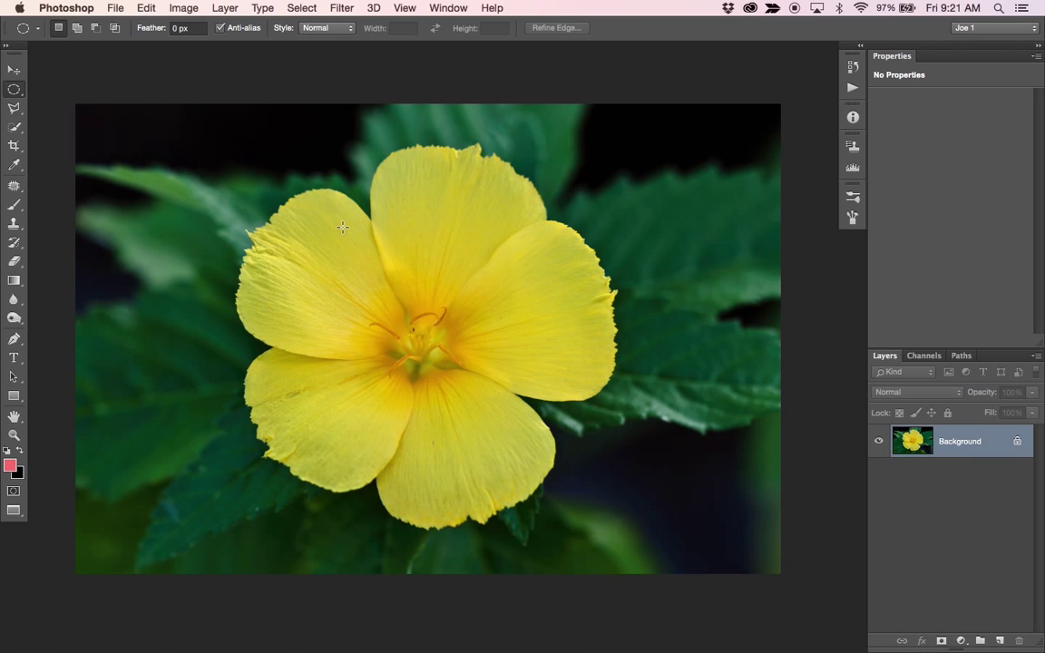
mouse_move(387, 235)
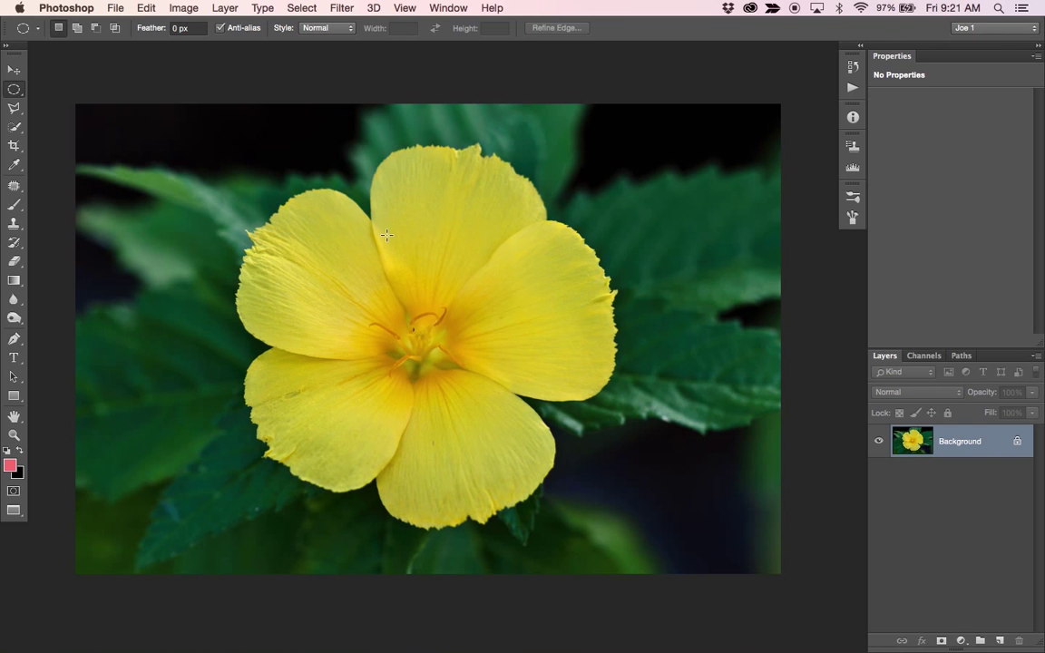
- Switch to the Move tool before adding adjustment layers over the flower photo
left_click(15, 69)
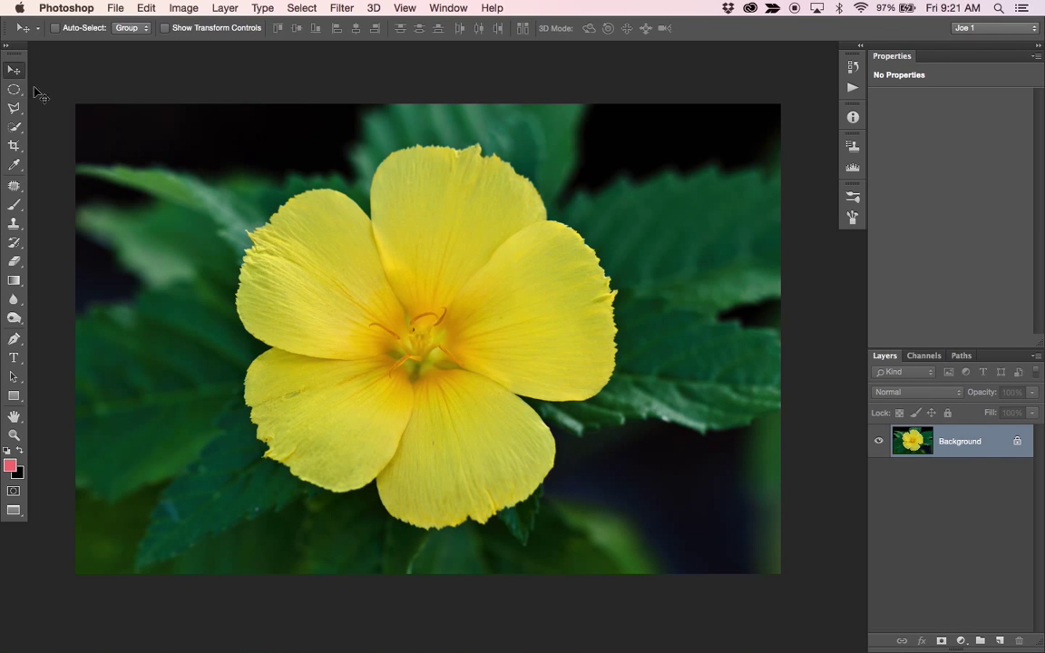
mouse_move(501, 406)
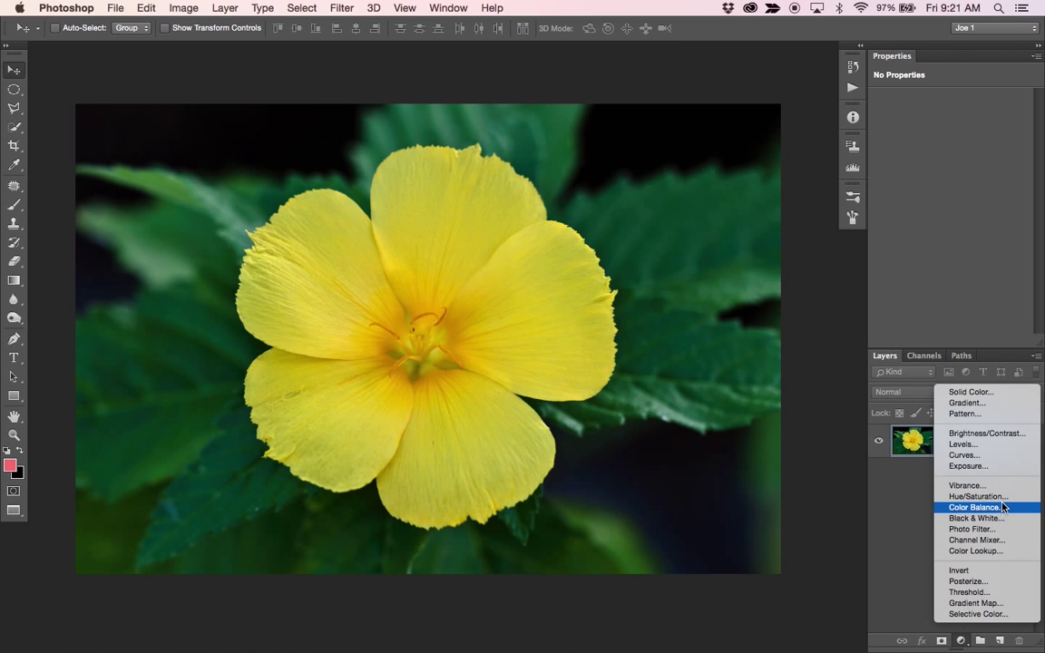
- Add a Hue/Saturation layer on Yellows with hue -47, saturation 4, lightness 31
left_click(976, 497)
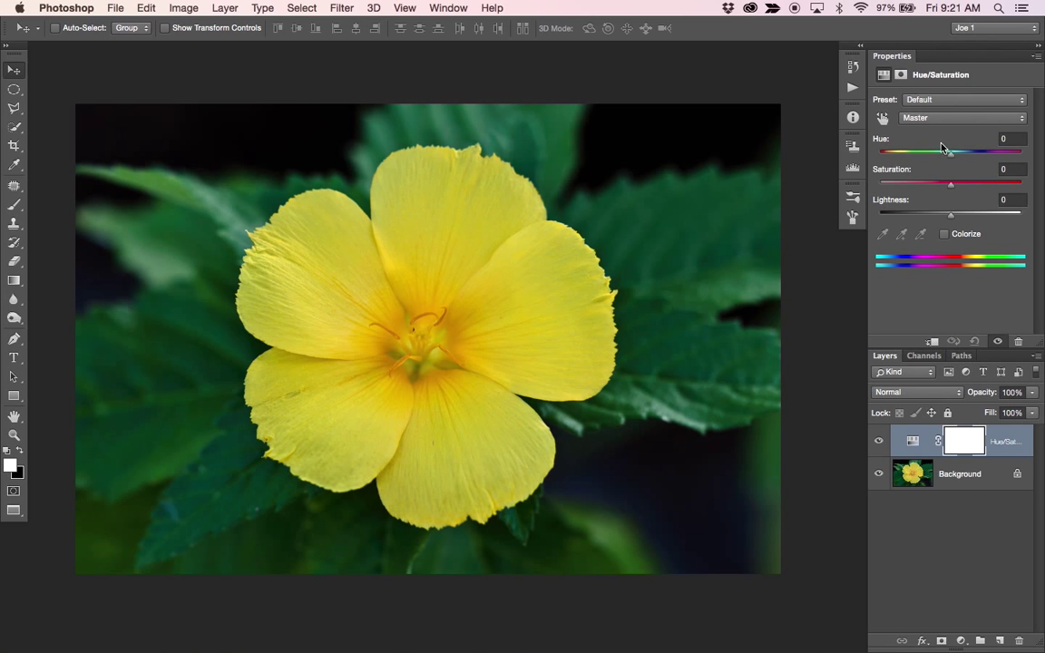
left_click(959, 116)
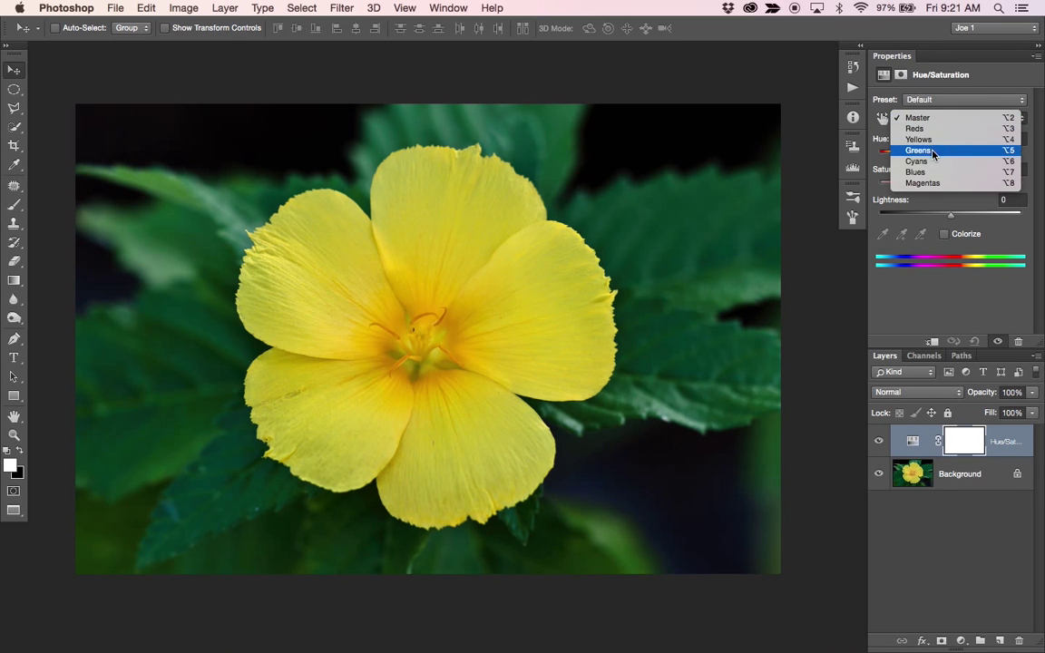
left_click(918, 138)
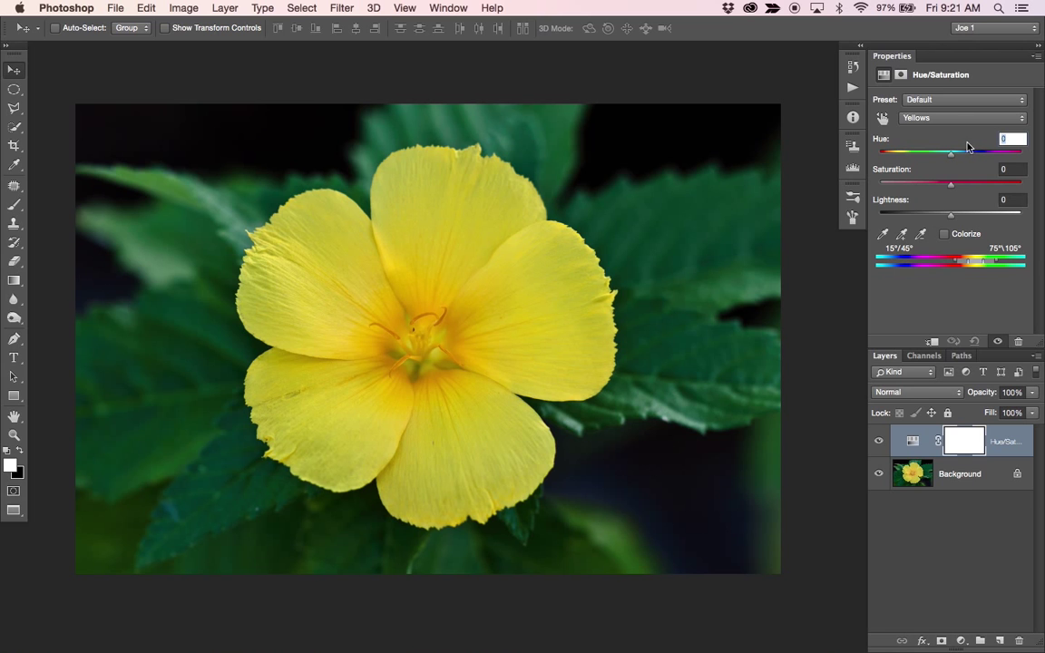
left_click_drag(950, 152, 918, 152)
type("4")
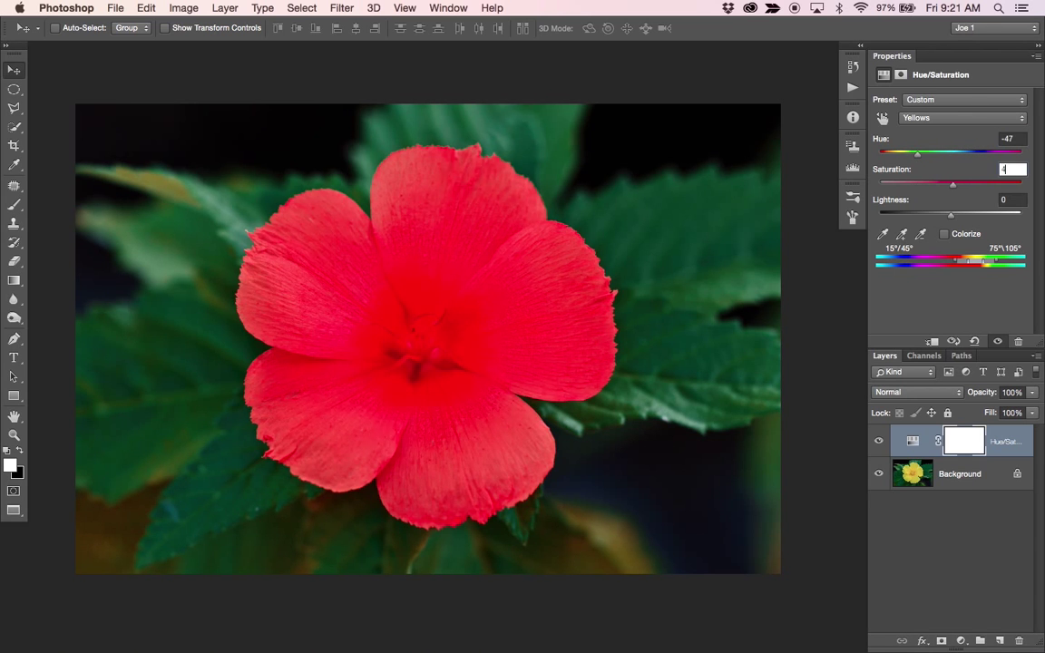
type("31")
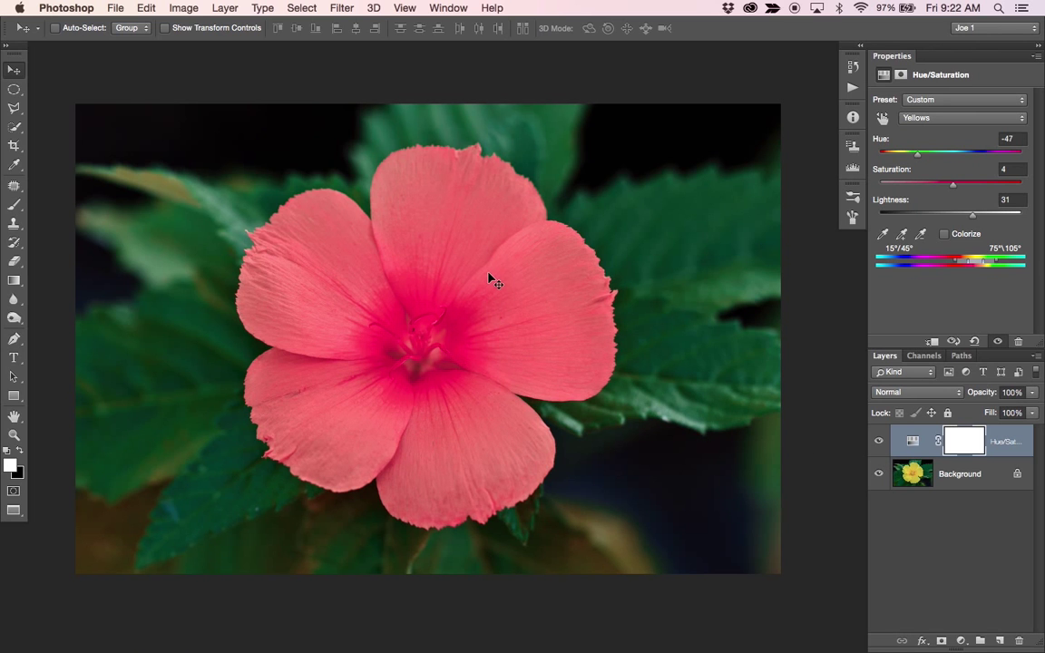
mouse_move(312, 401)
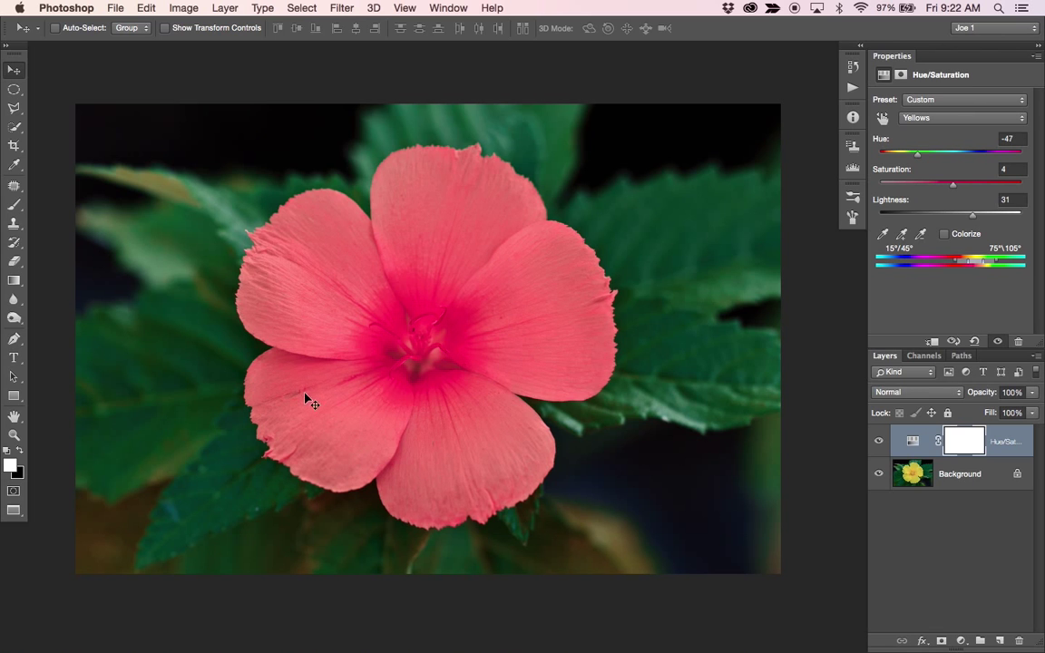
mouse_move(530, 426)
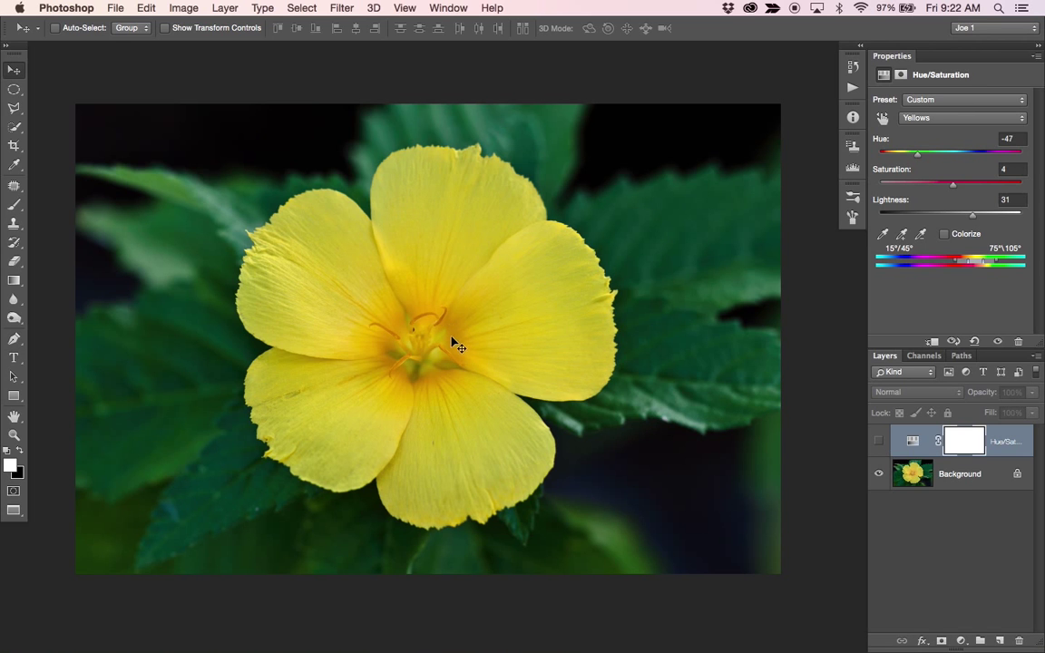
mouse_move(449, 341)
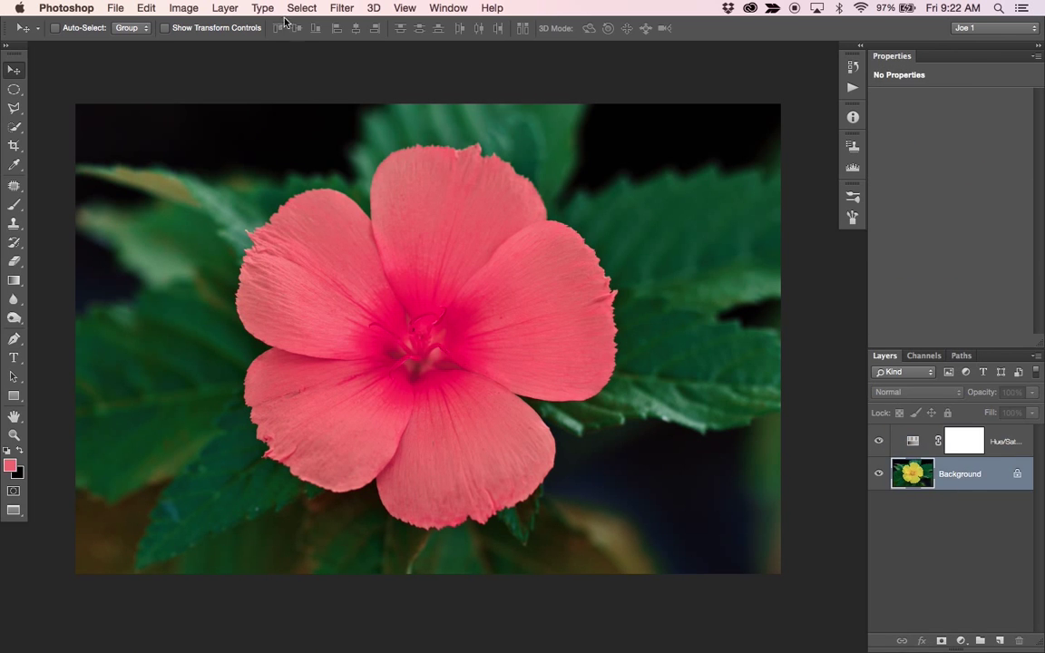
- Select the flower's petals with Color Range at fuzziness 75 and confirm
left_click(301, 8)
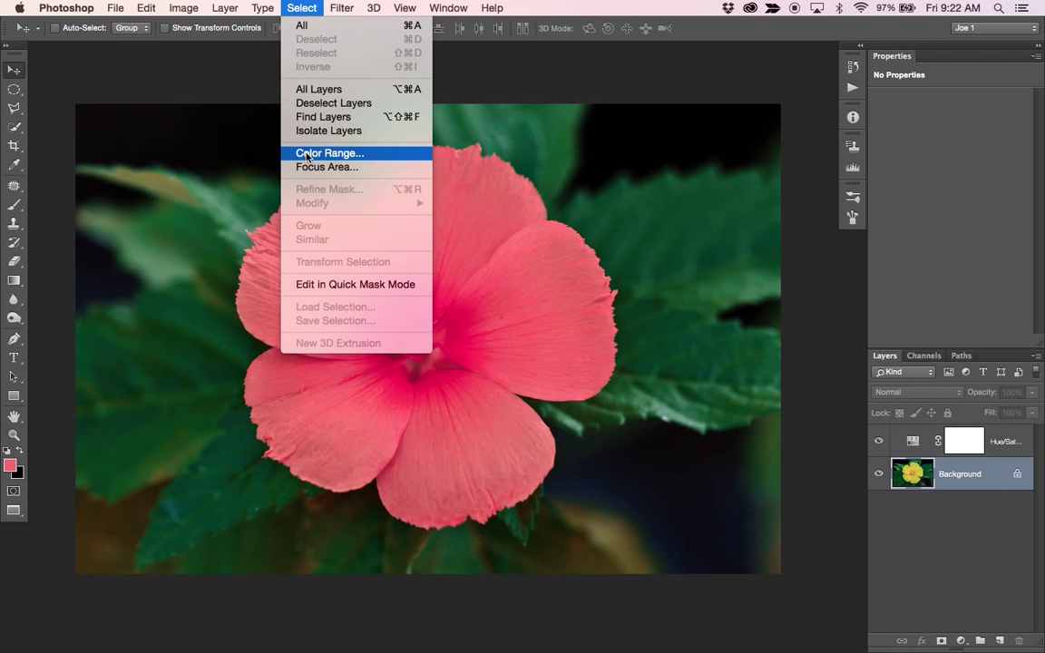
left_click(330, 153)
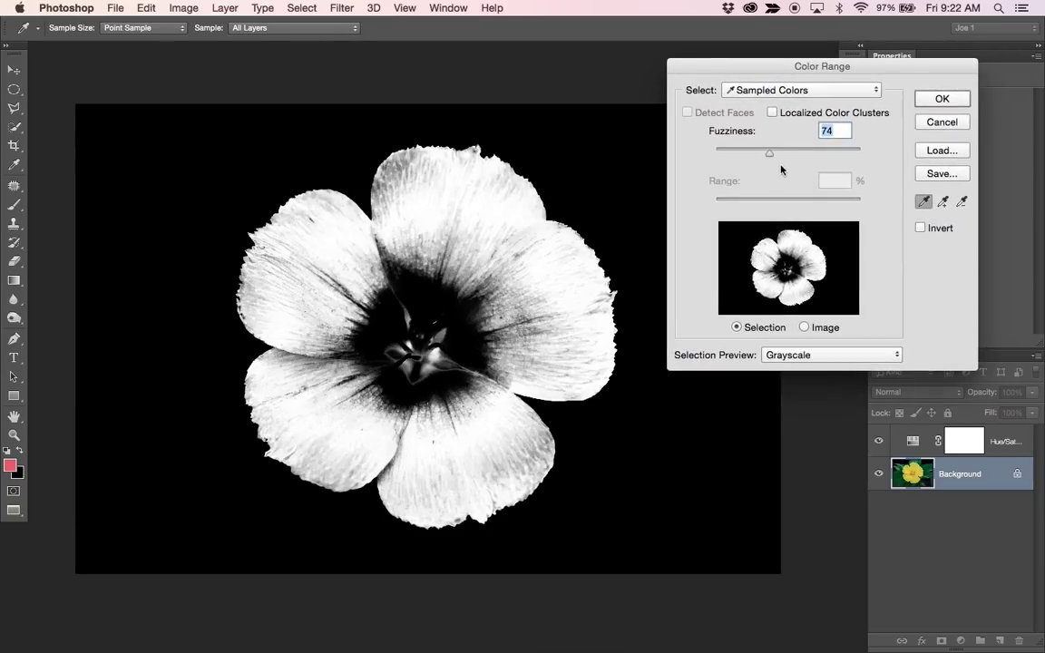
left_click_drag(769, 152, 801, 153)
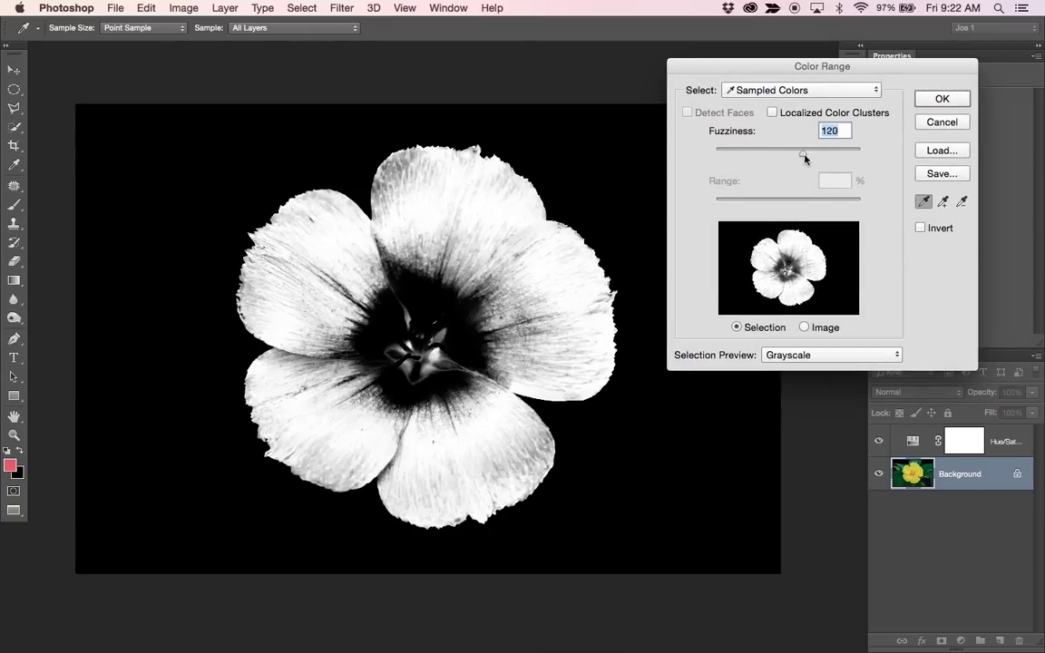
left_click_drag(802, 146, 776, 147)
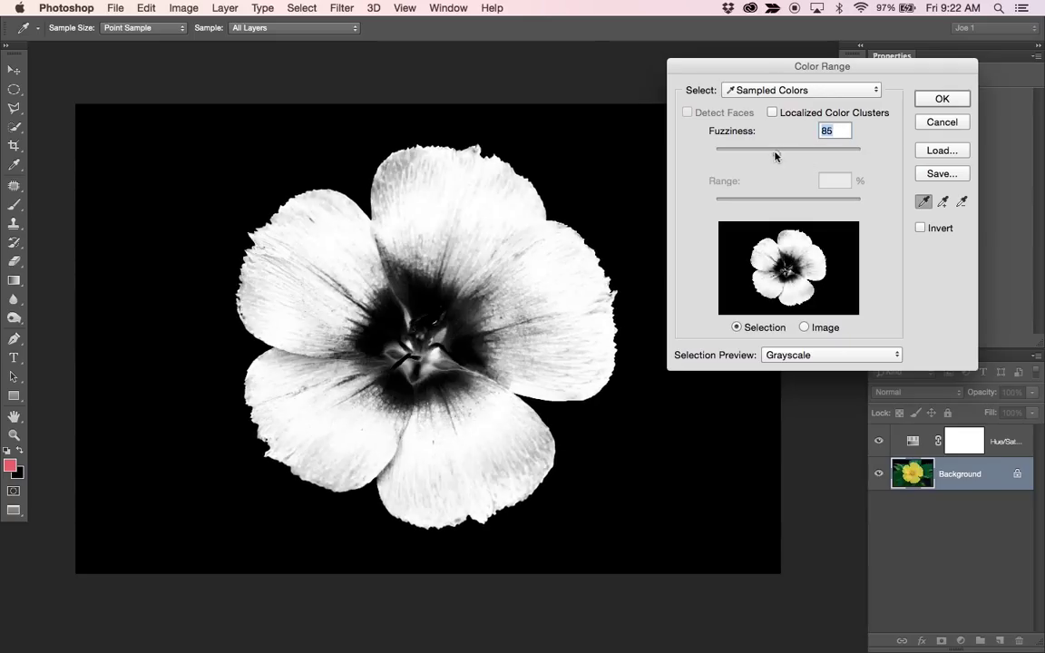
left_click_drag(771, 148, 781, 149)
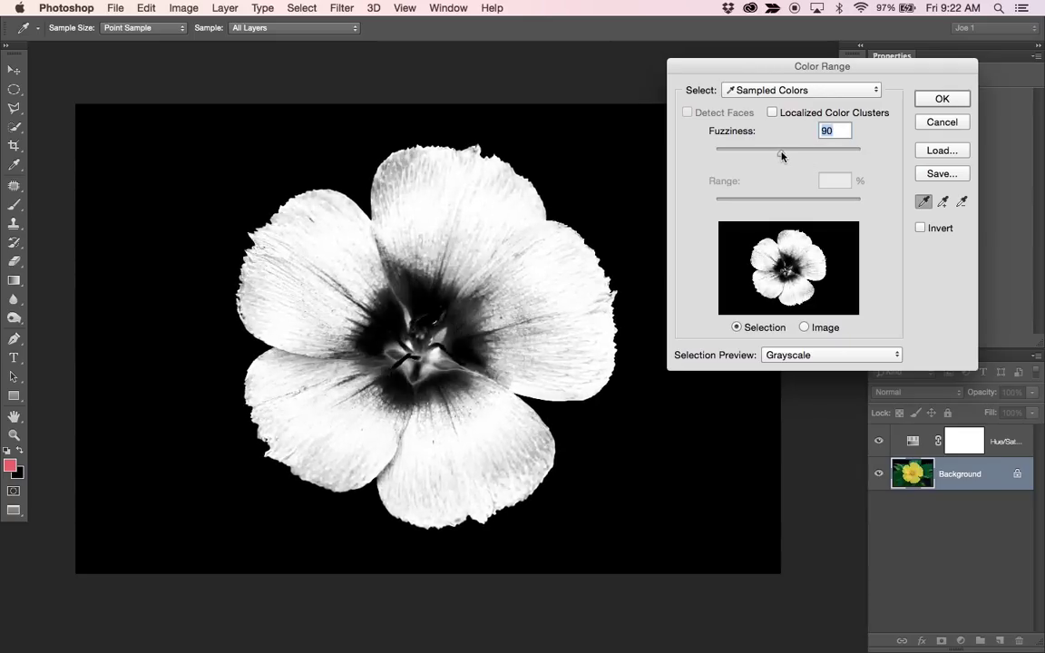
left_click_drag(783, 149, 778, 149)
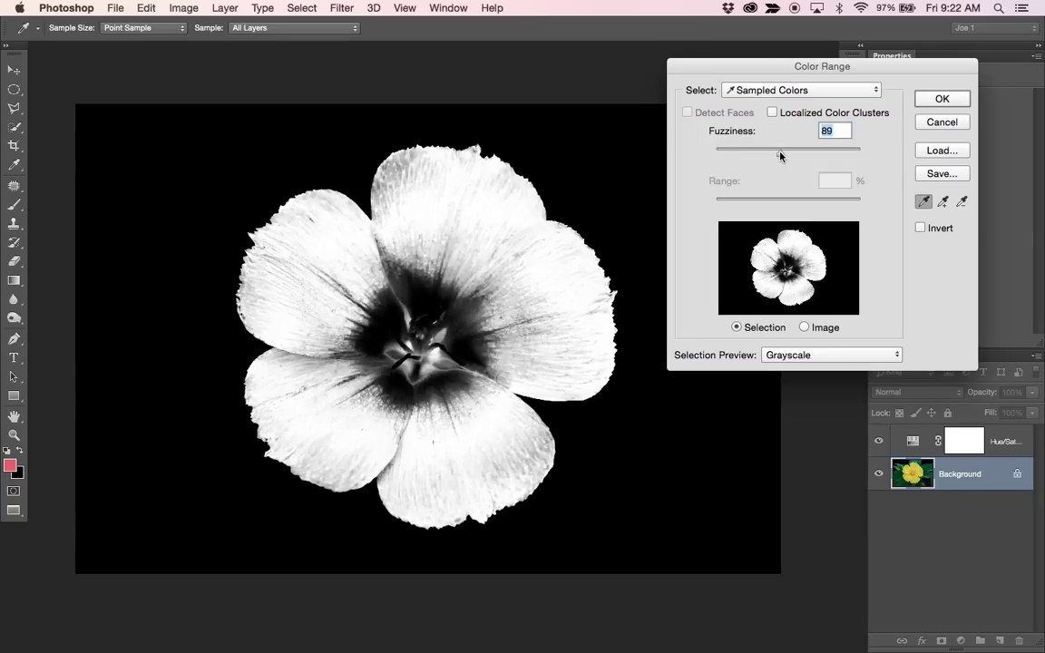
left_click_drag(779, 149, 777, 149)
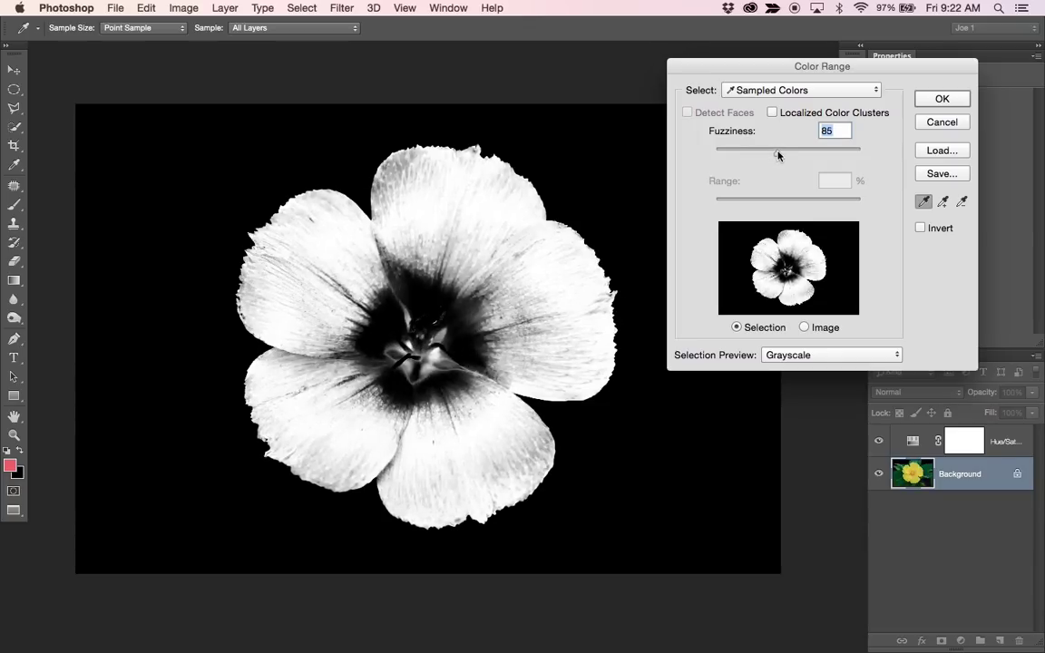
left_click_drag(776, 149, 769, 149)
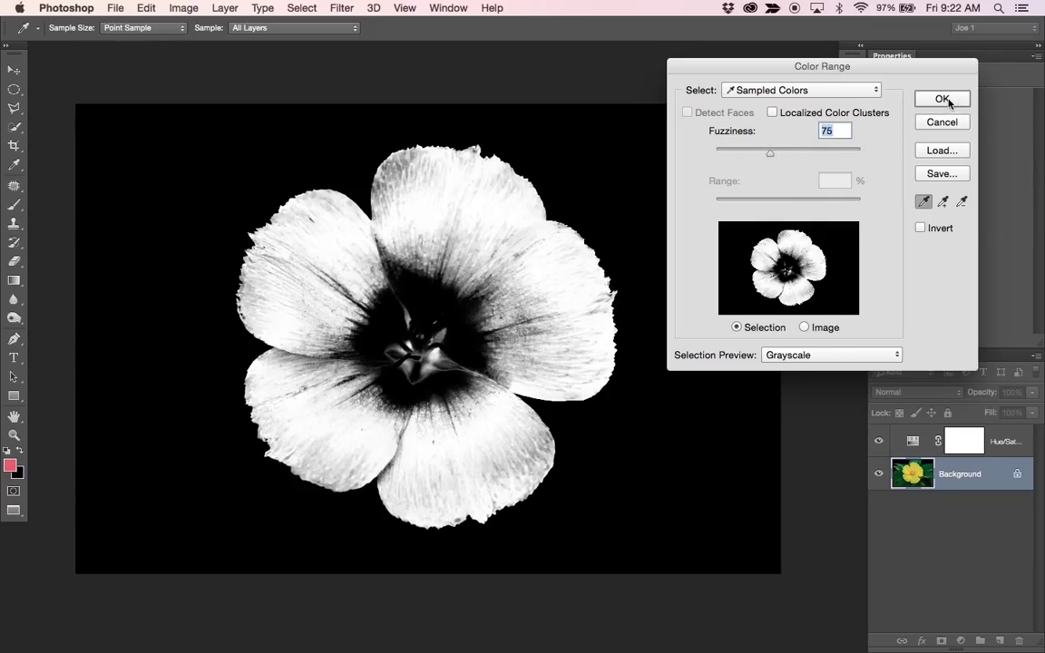
left_click(941, 98)
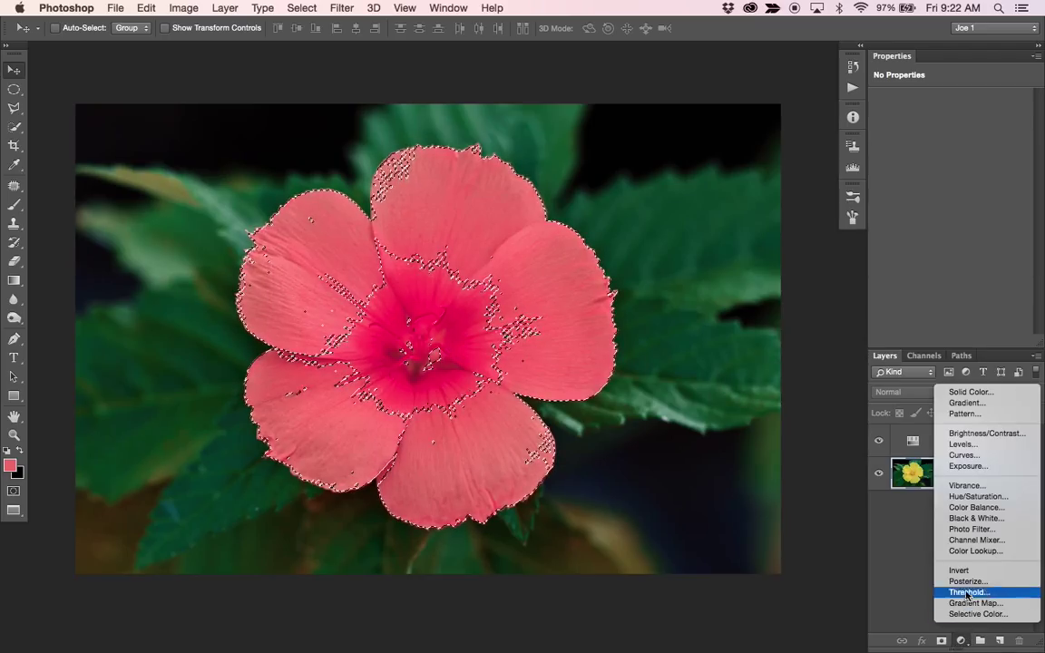
mouse_move(976, 508)
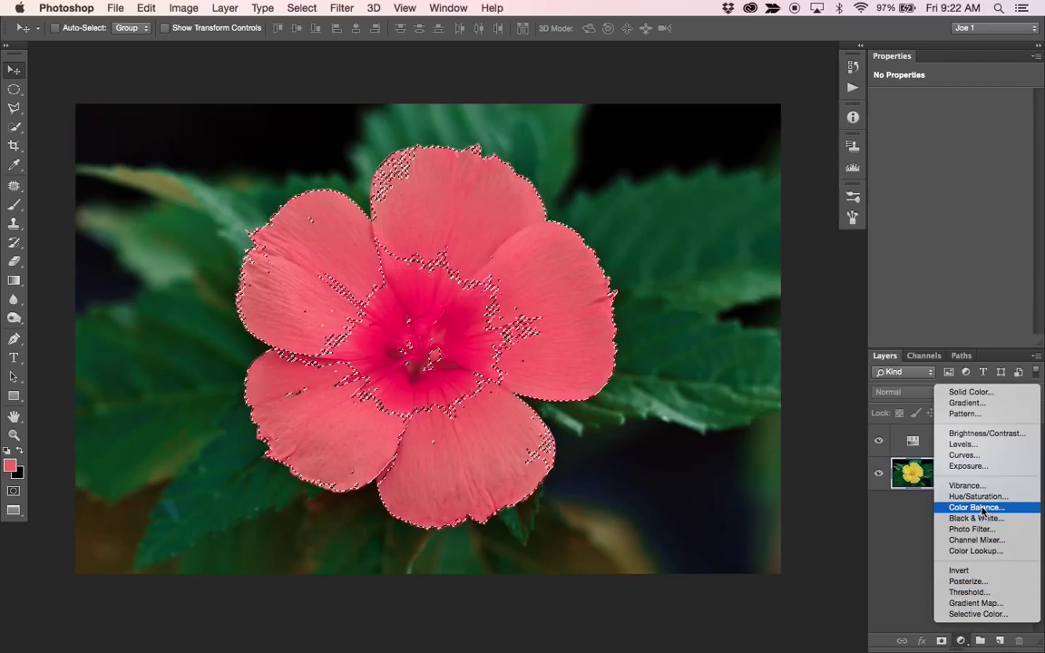
- Adjust Color Balance midtones, then push shadows toward red, and move to highlights
left_click(972, 508)
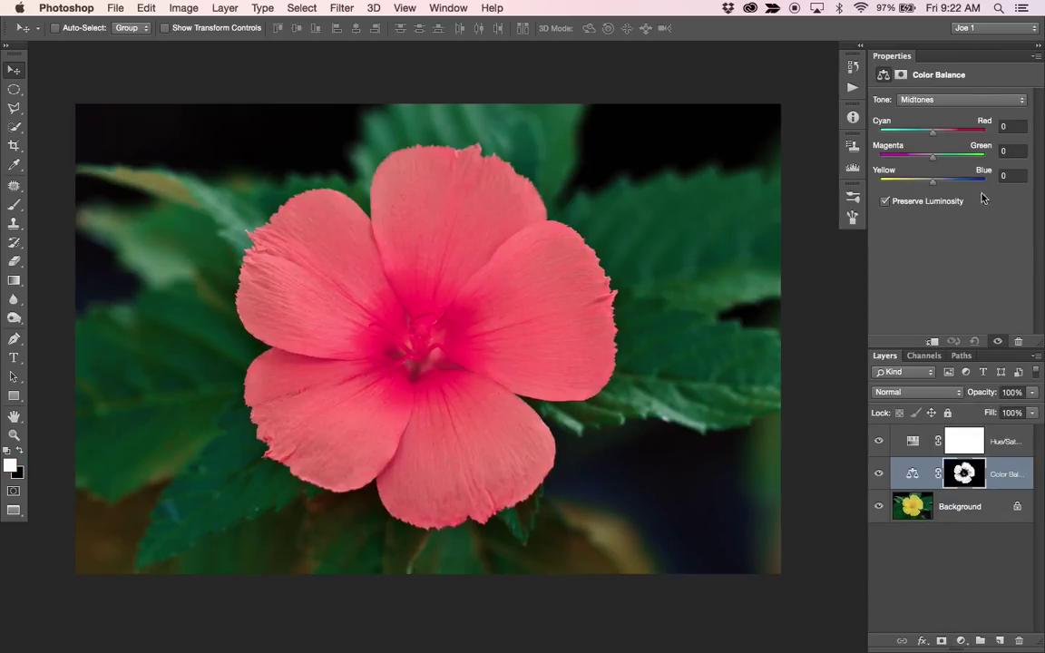
left_click(957, 100)
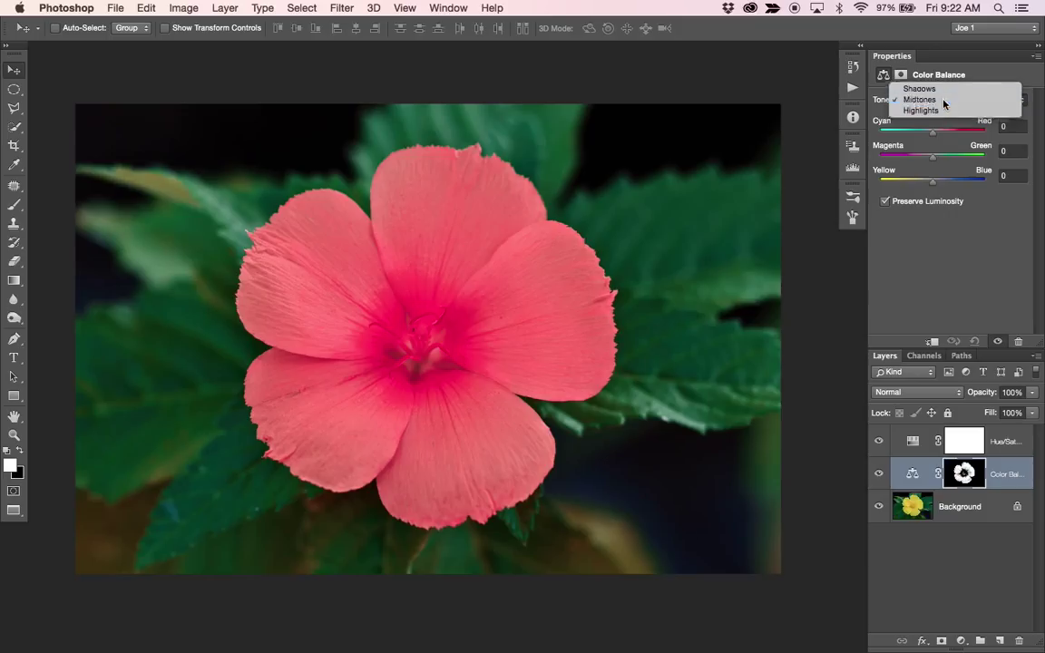
left_click(918, 98)
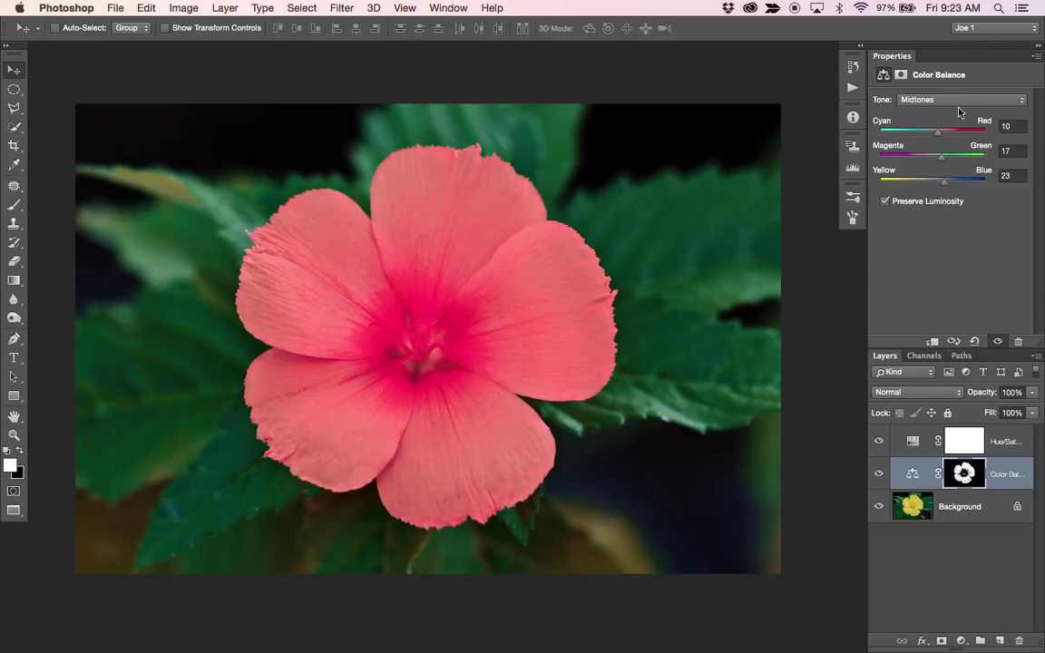
left_click(957, 100)
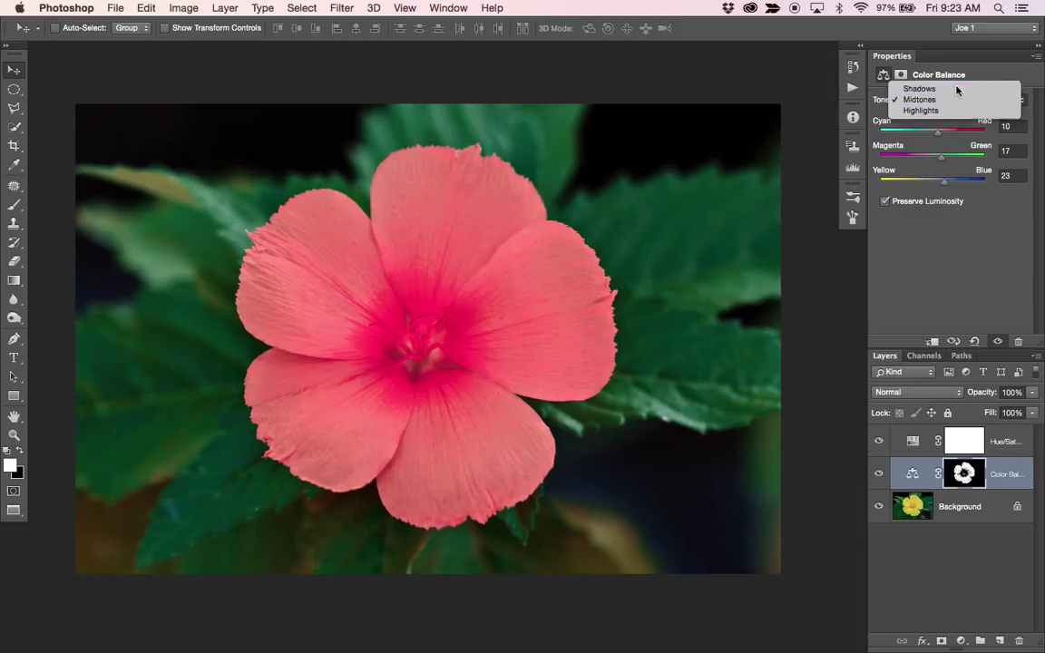
left_click(918, 87)
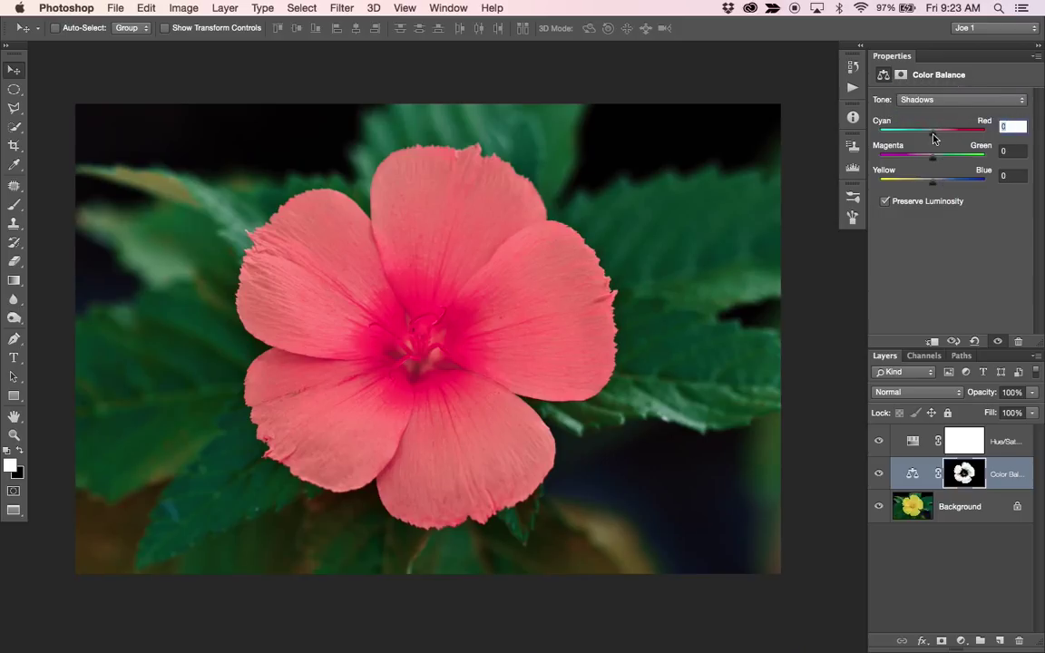
left_click_drag(916, 133, 951, 132)
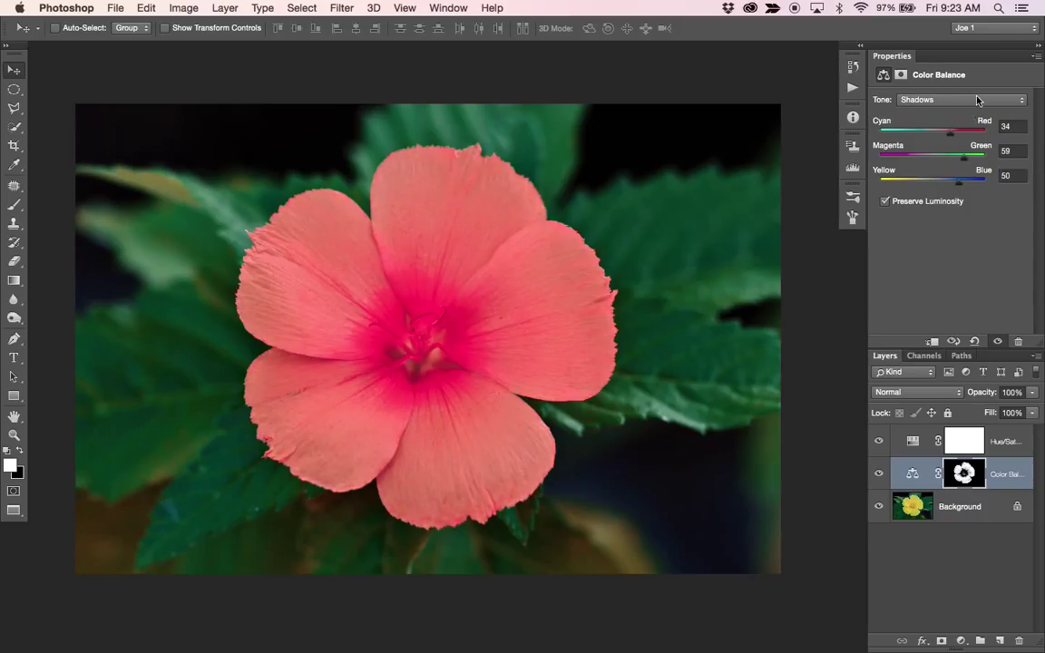
left_click(957, 99)
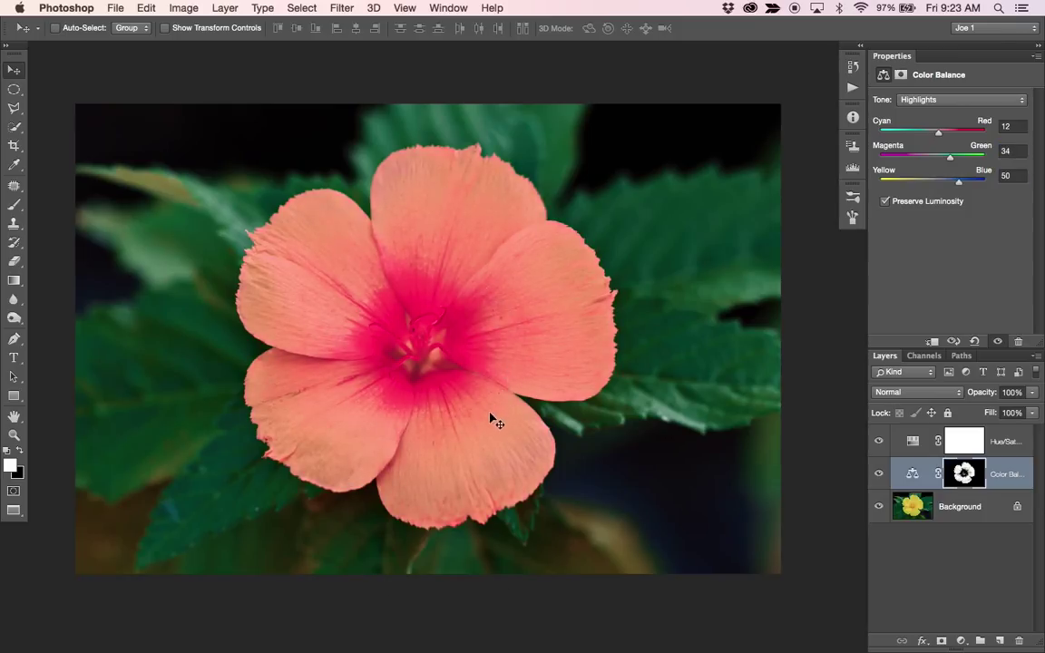
mouse_move(317, 305)
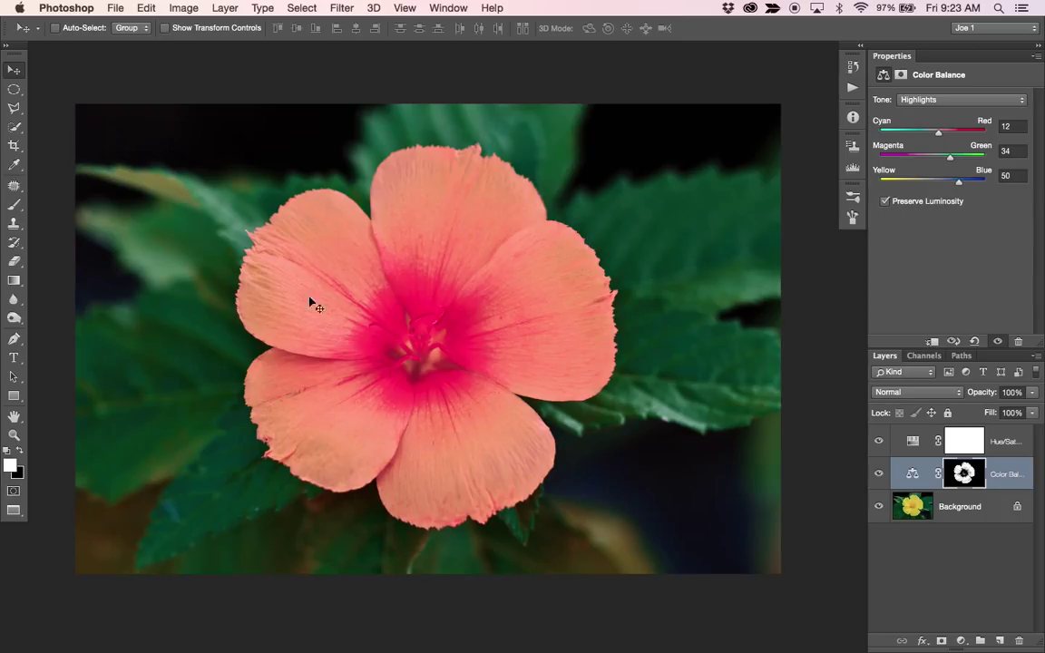
mouse_move(462, 343)
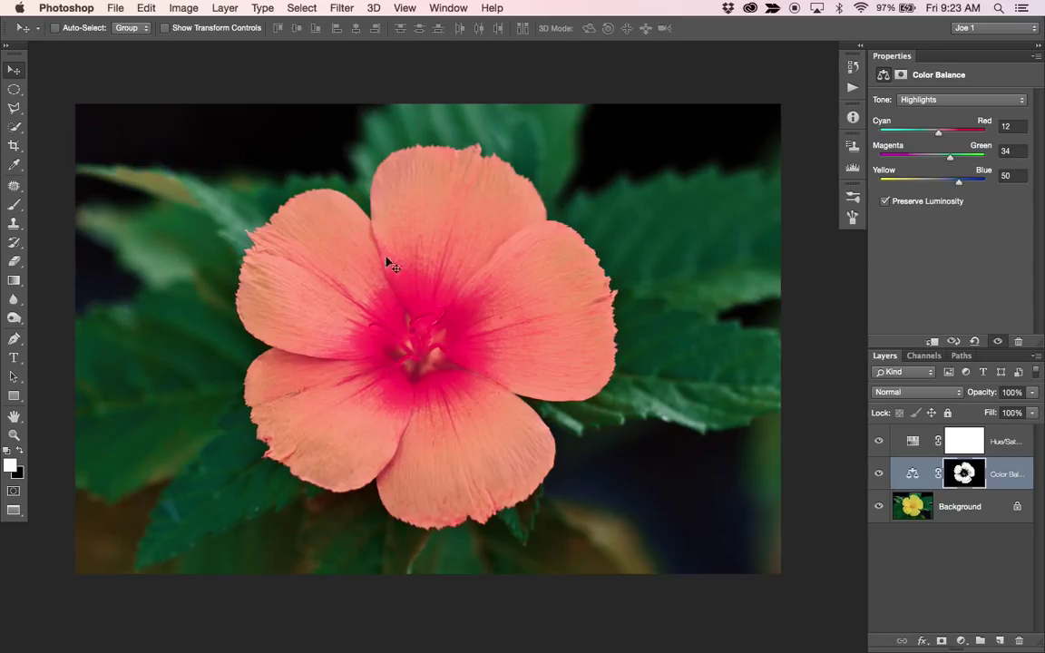
mouse_move(649, 486)
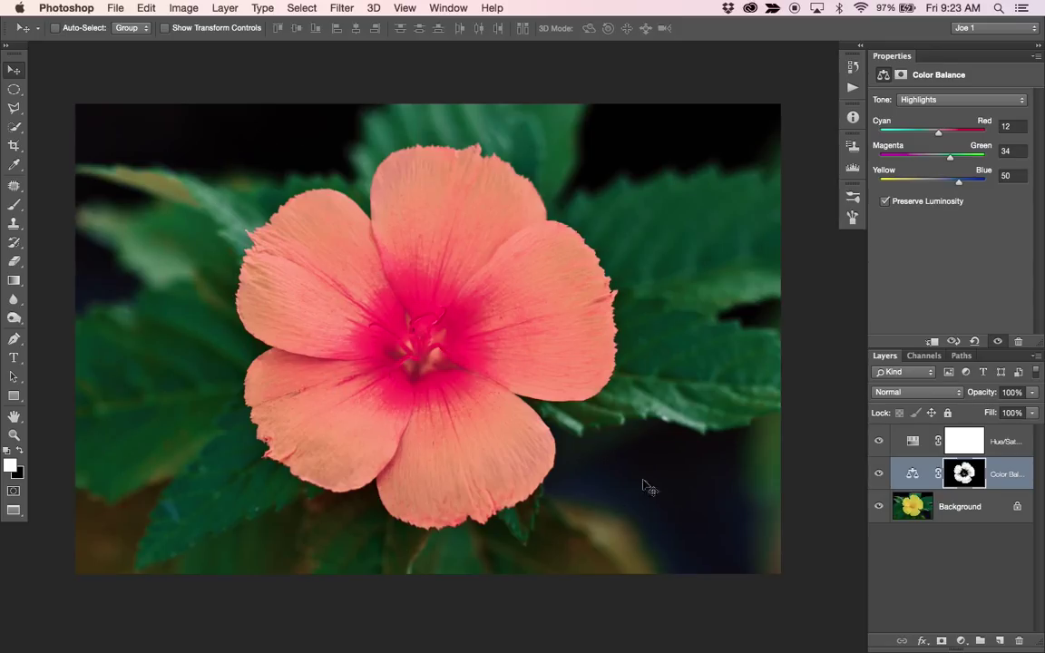
mouse_move(758, 444)
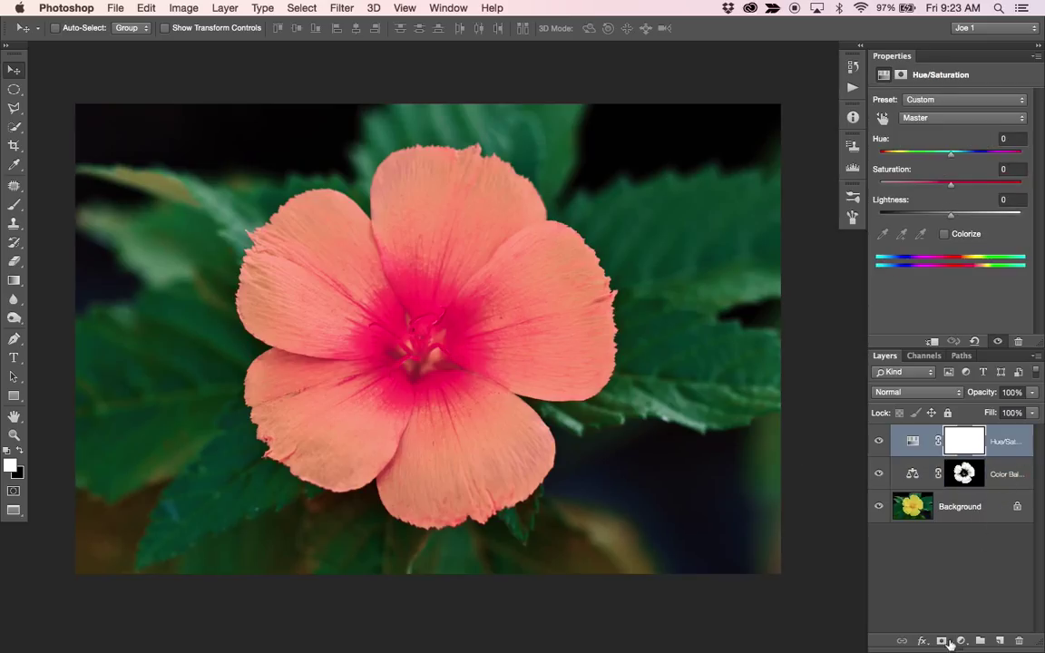
- Add a Curves layer and pull the curve down to darken the whole image
left_click(951, 641)
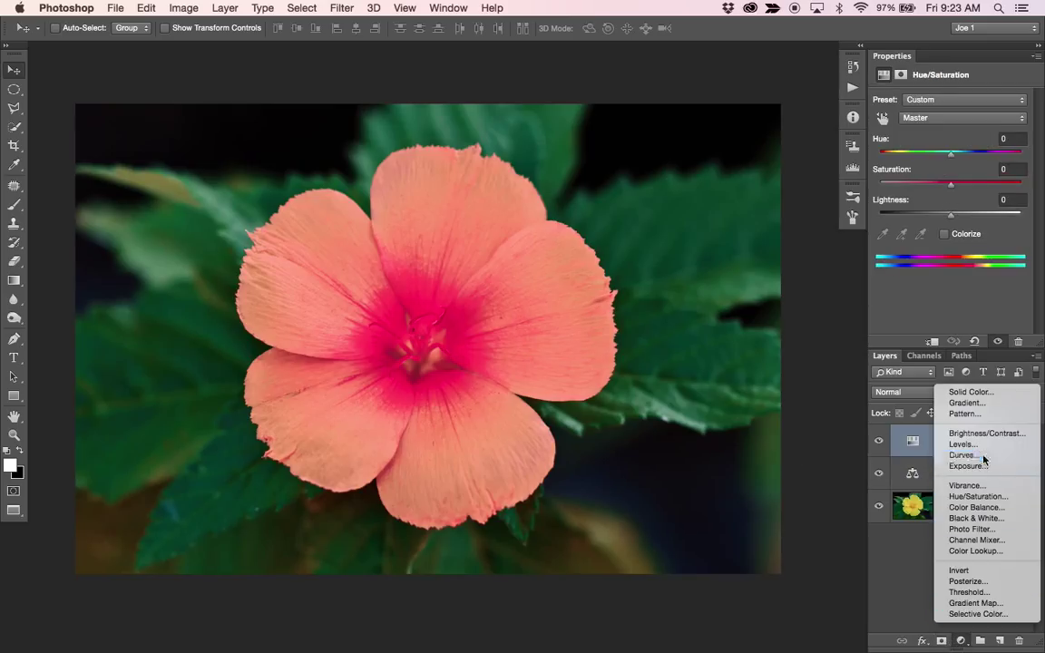
left_click(961, 455)
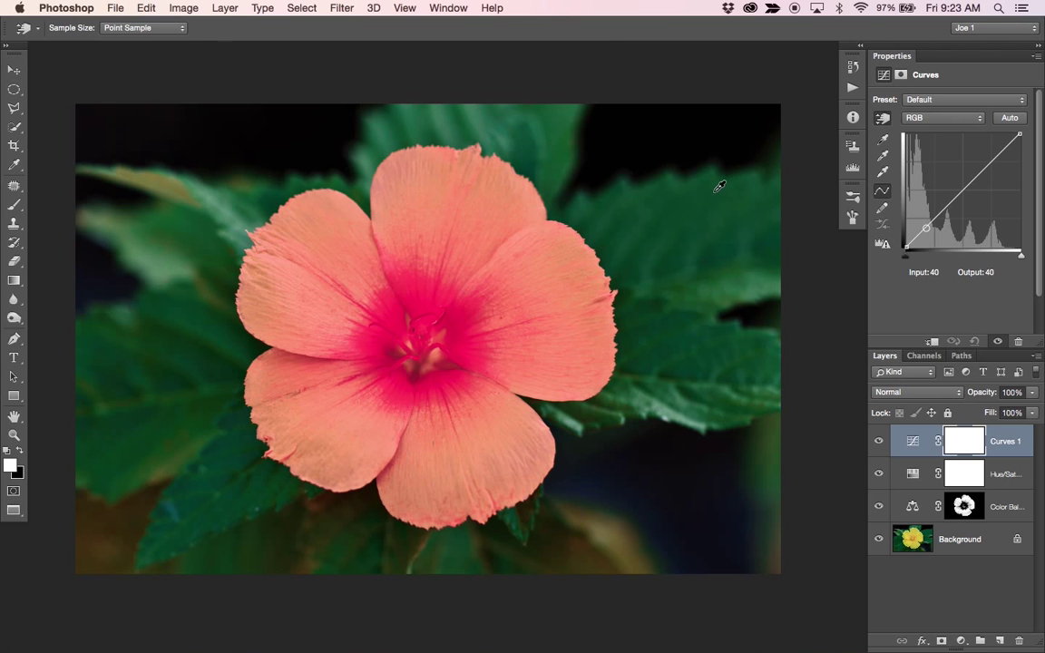
left_click_drag(925, 226, 925, 234)
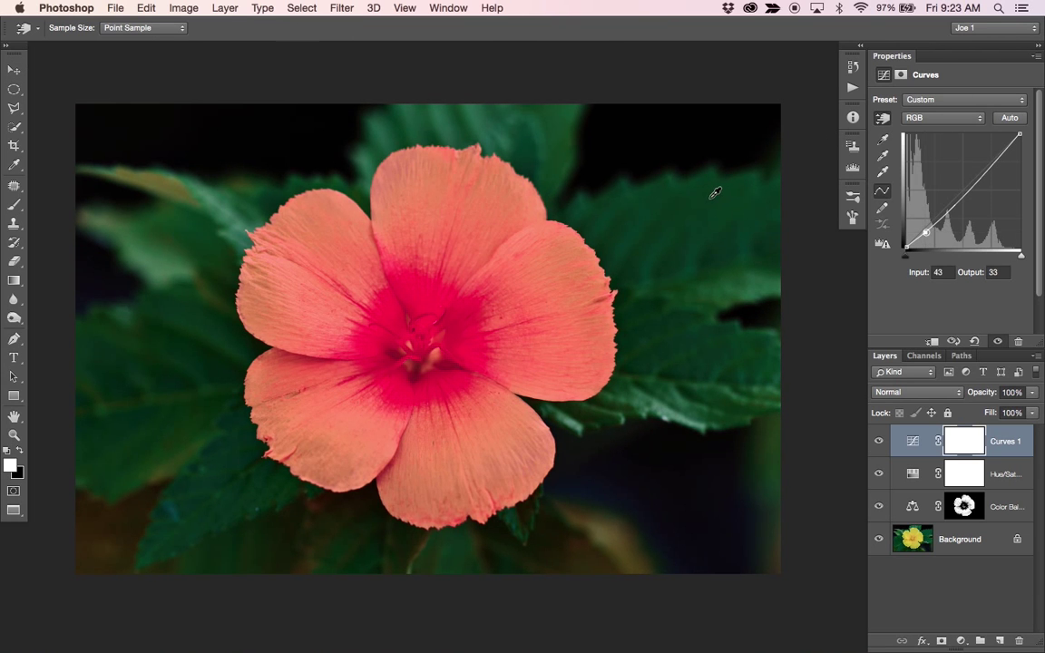
left_click(15, 90)
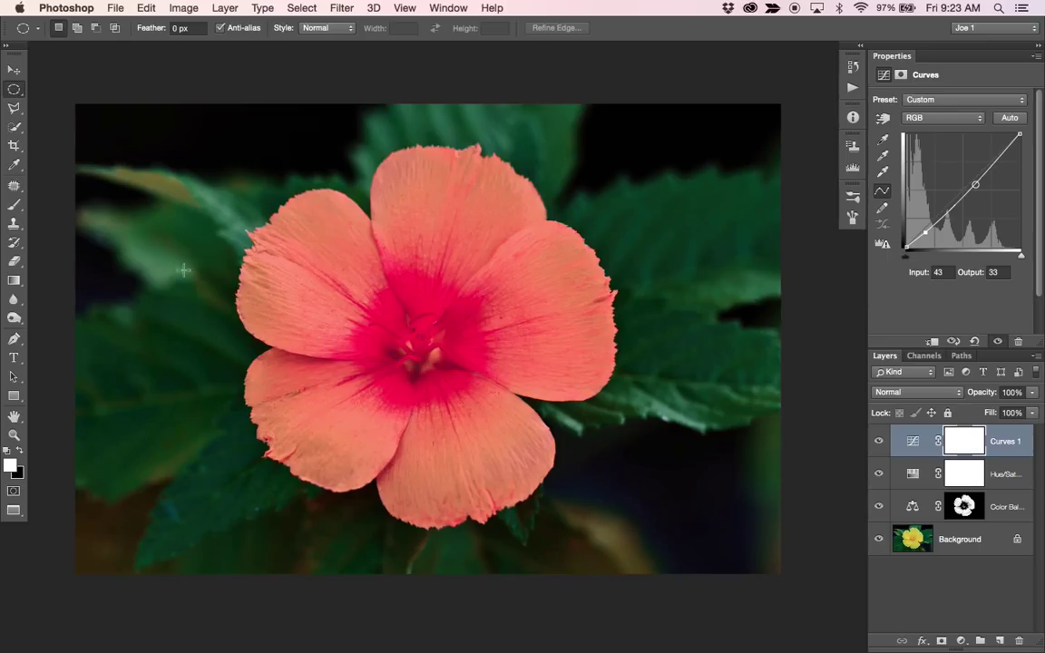
mouse_move(288, 207)
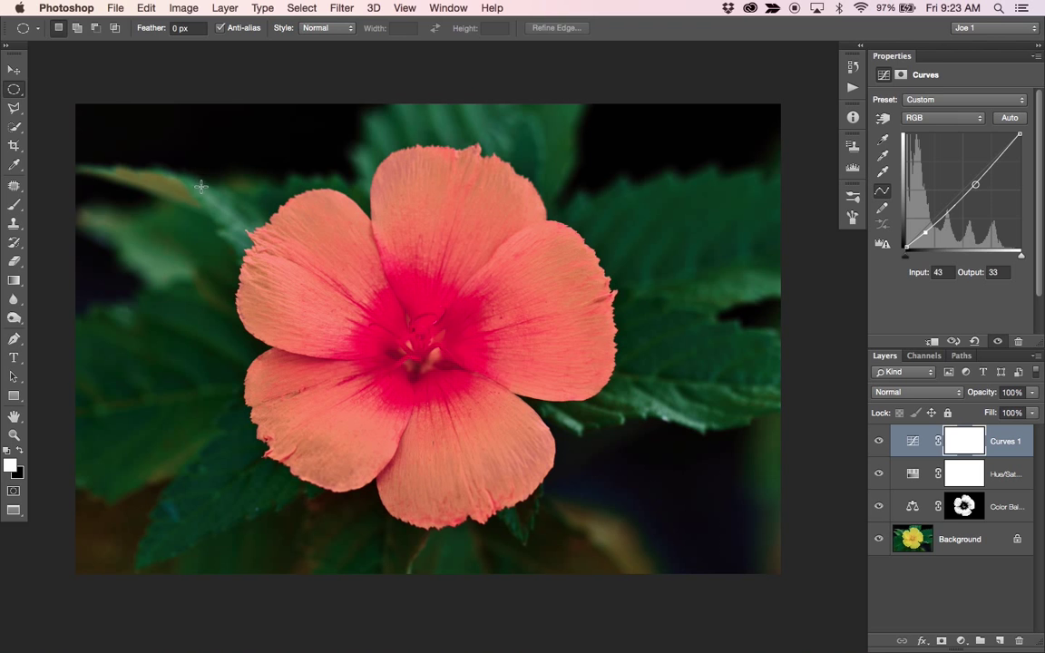
- Draw an elliptical marquee around the flower for the vignette mask
left_click_drag(199, 185, 632, 439)
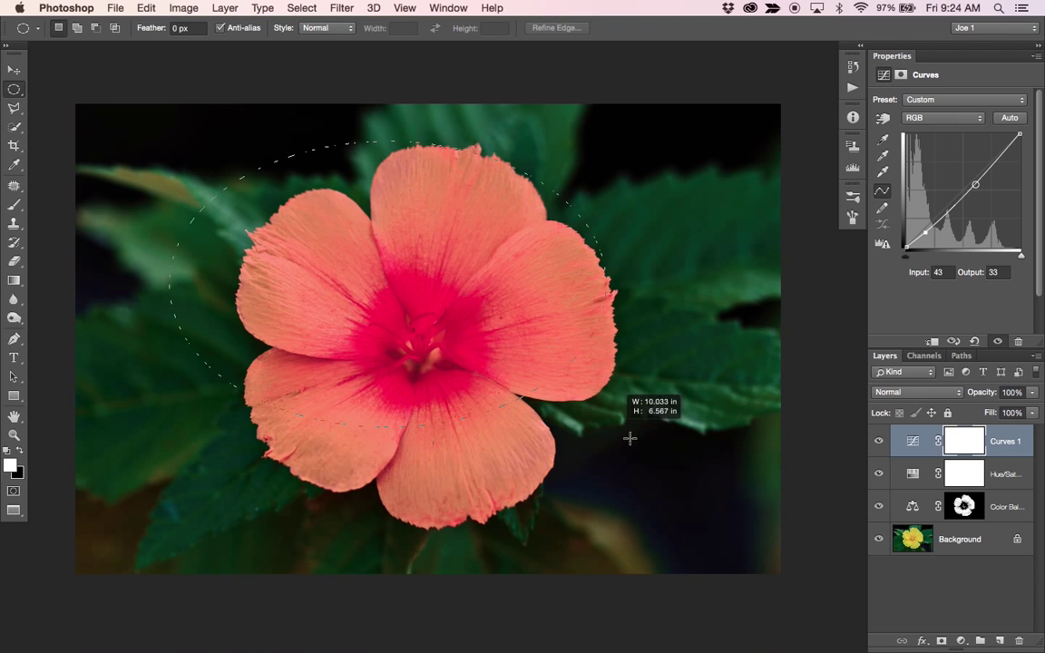
left_click_drag(631, 439, 687, 517)
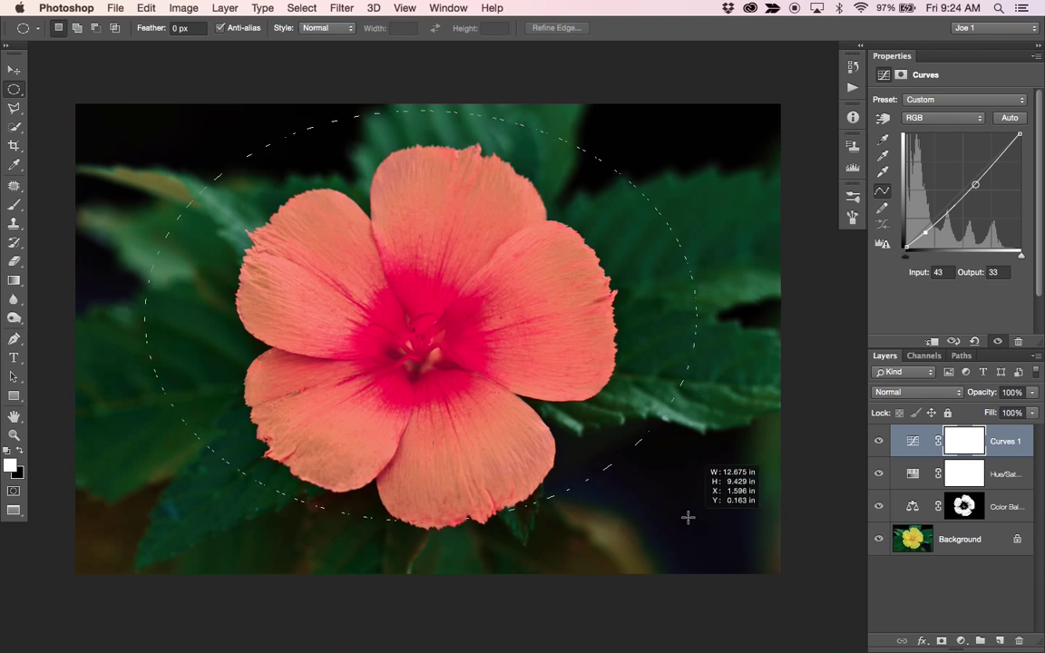
left_click_drag(686, 519, 700, 539)
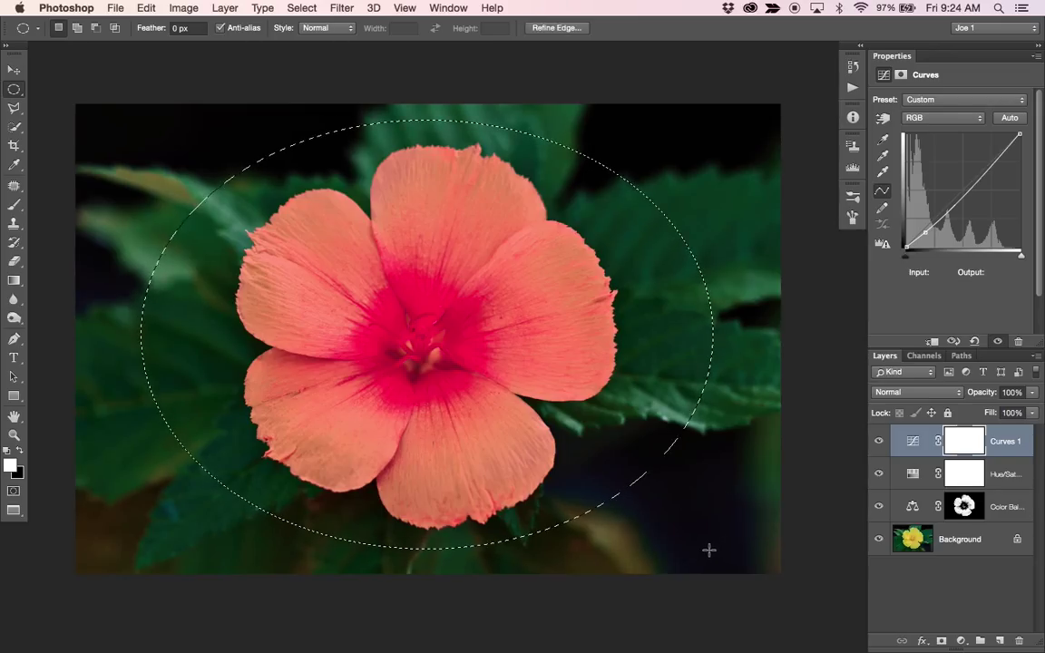
mouse_move(644, 292)
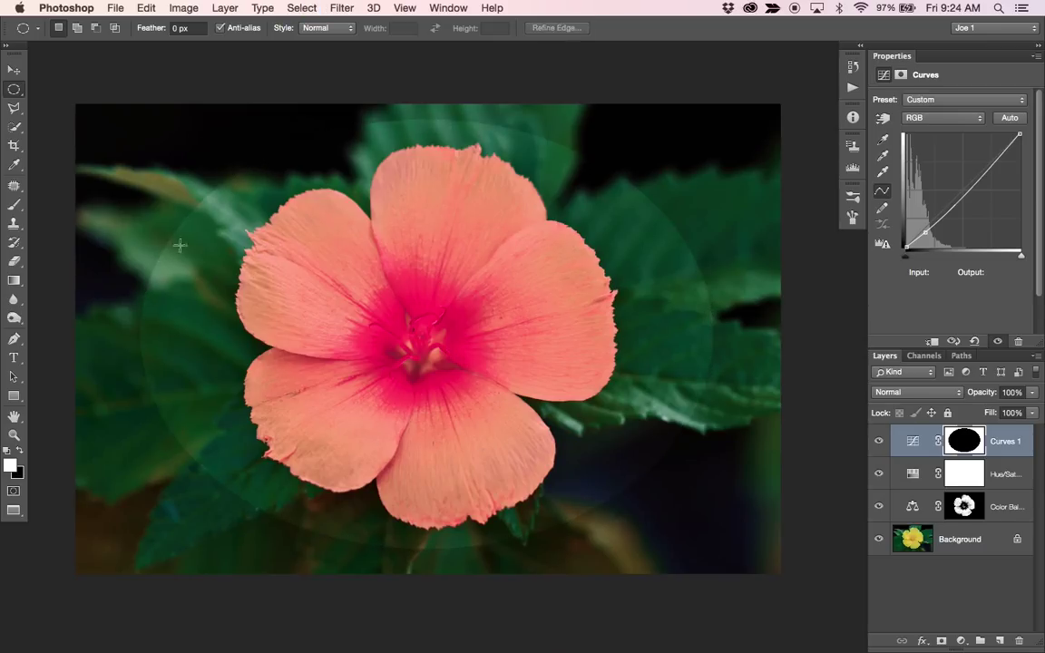
mouse_move(685, 452)
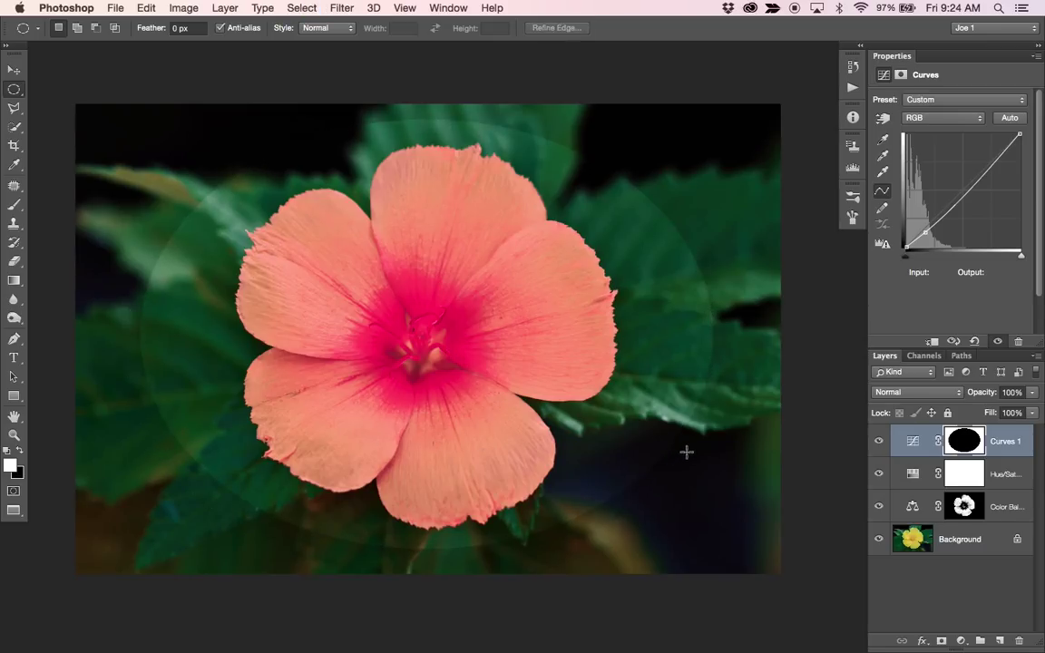
- Apply a Gaussian Blur of about 59 pixels to the Curves vignette mask
left_click(341, 7)
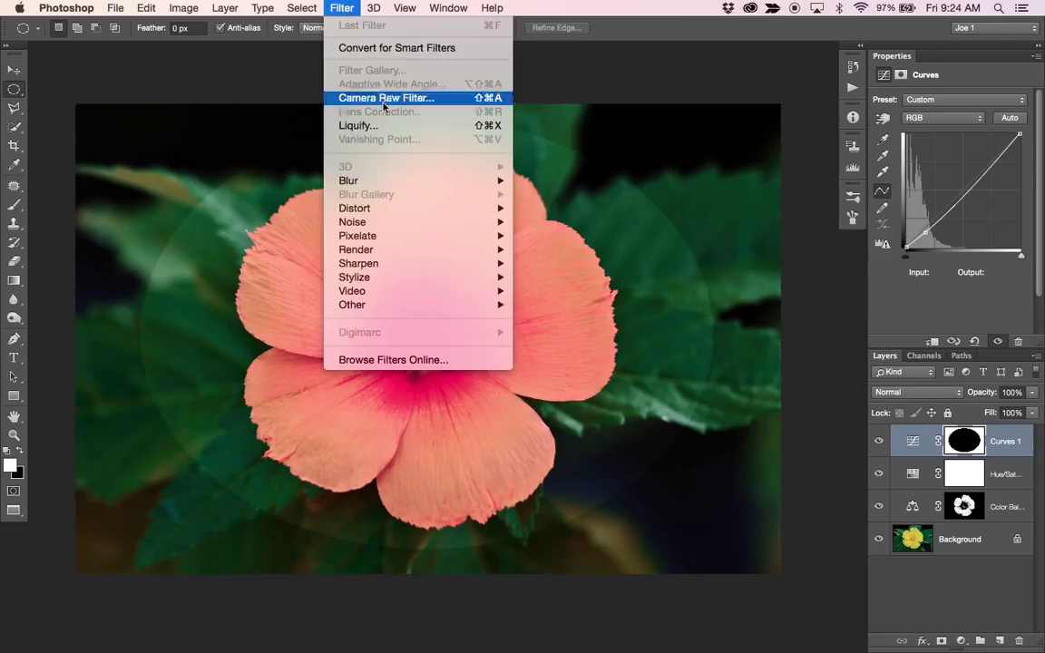
mouse_move(349, 181)
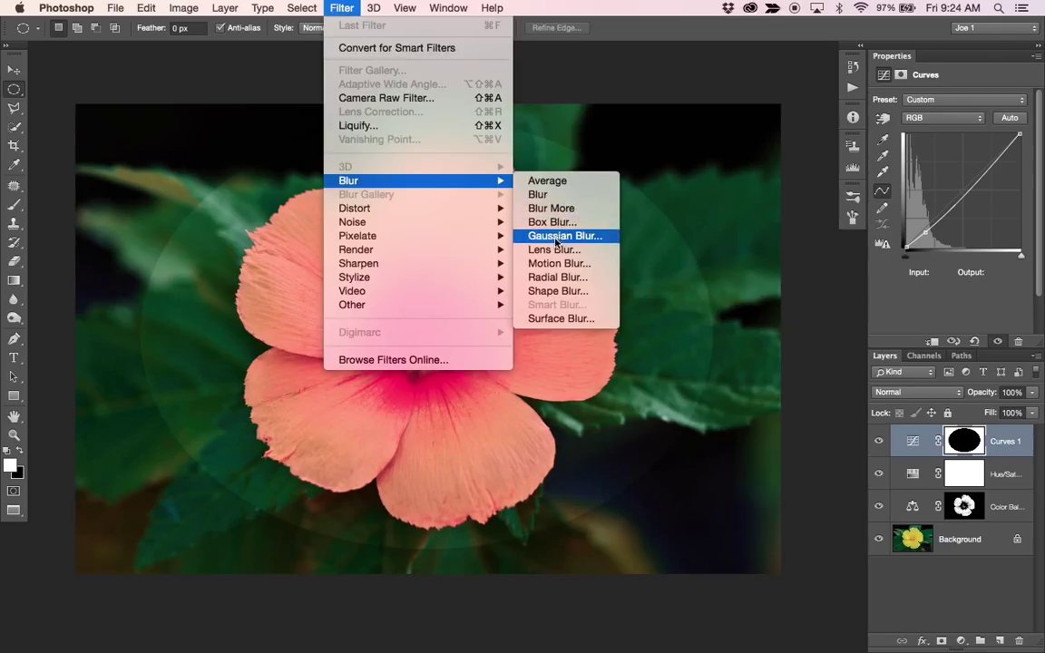
left_click(565, 235)
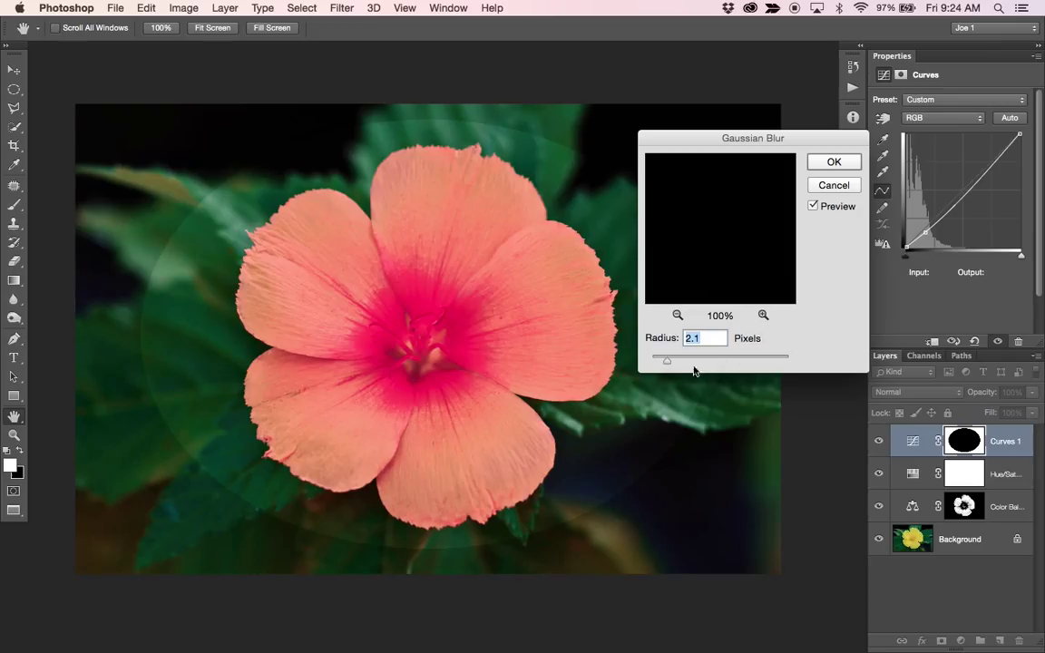
left_click_drag(668, 361, 718, 361)
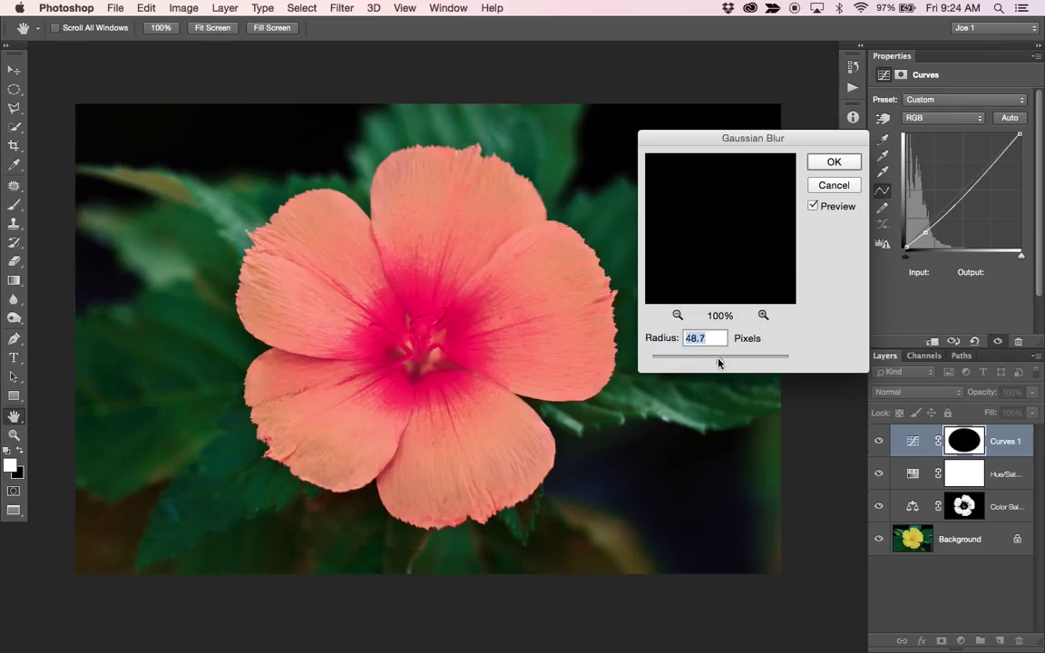
left_click_drag(734, 355, 723, 356)
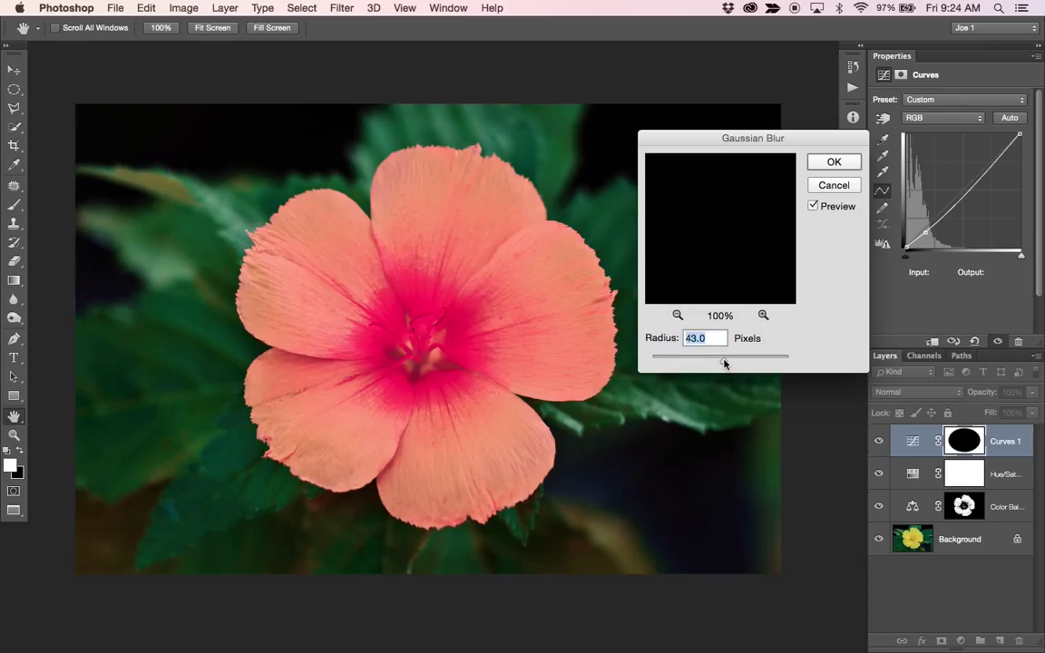
left_click_drag(714, 356, 729, 355)
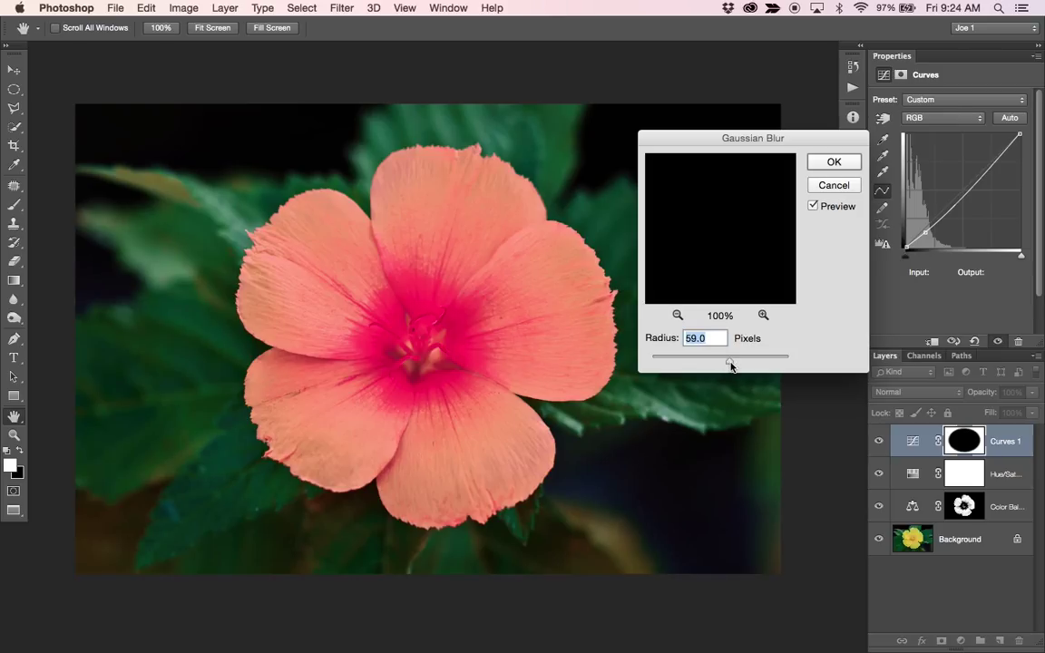
left_click(832, 161)
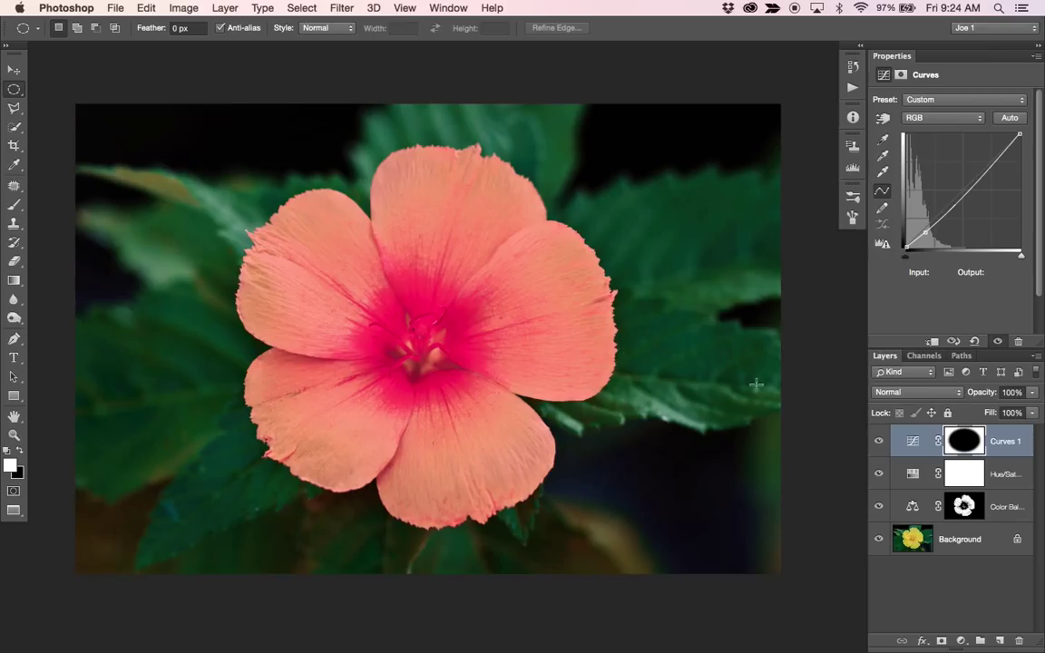
- Add a shadow point on the curve and lower it to Input 41, Output 29
left_click(912, 440)
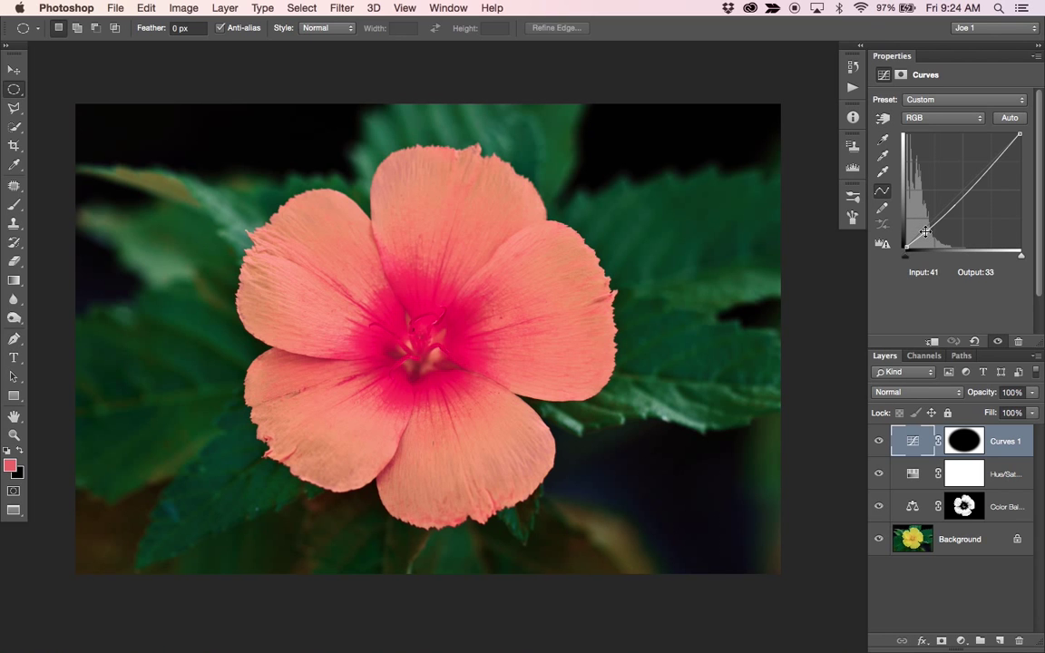
left_click_drag(921, 234, 925, 229)
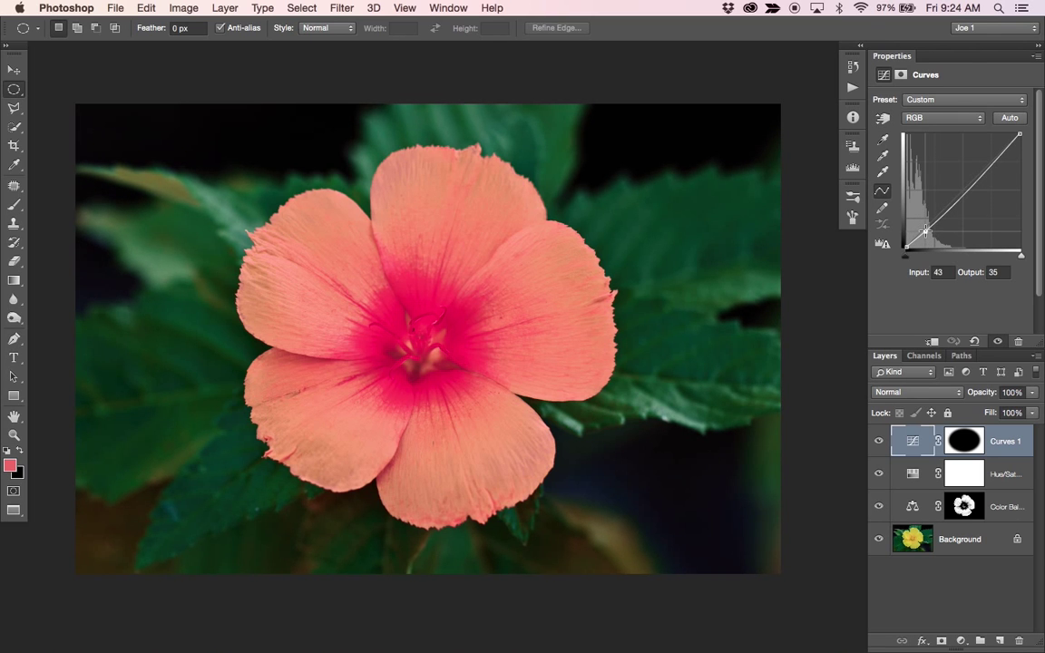
left_click_drag(925, 232, 927, 239)
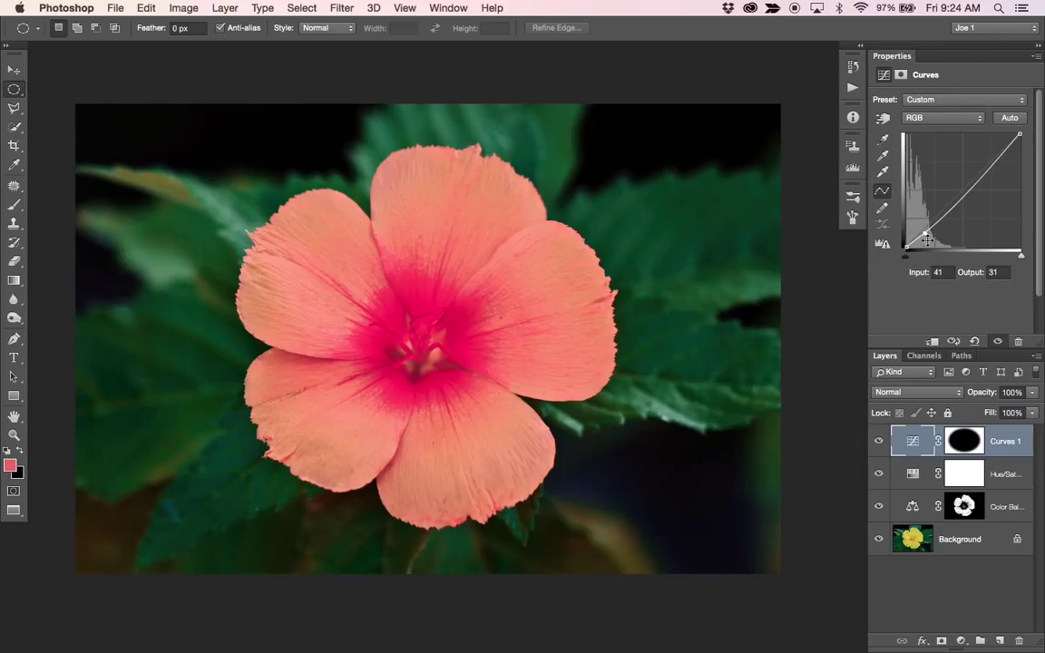
left_click_drag(925, 238, 924, 239)
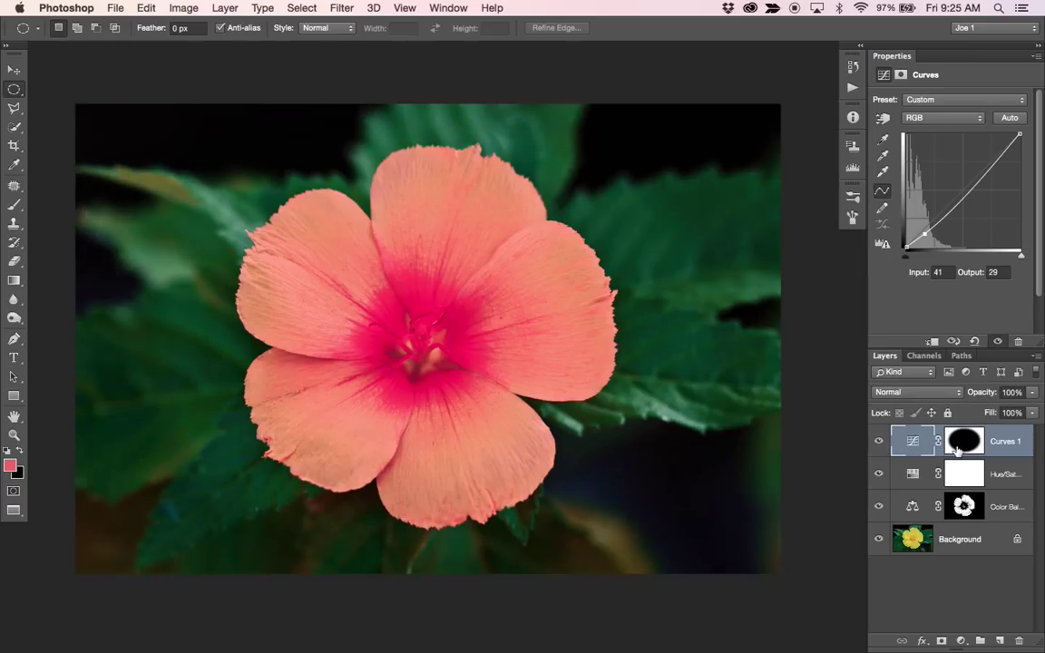
- Apply a heavier Gaussian Blur of 129.5 pixels to the vignette mask
left_click(341, 8)
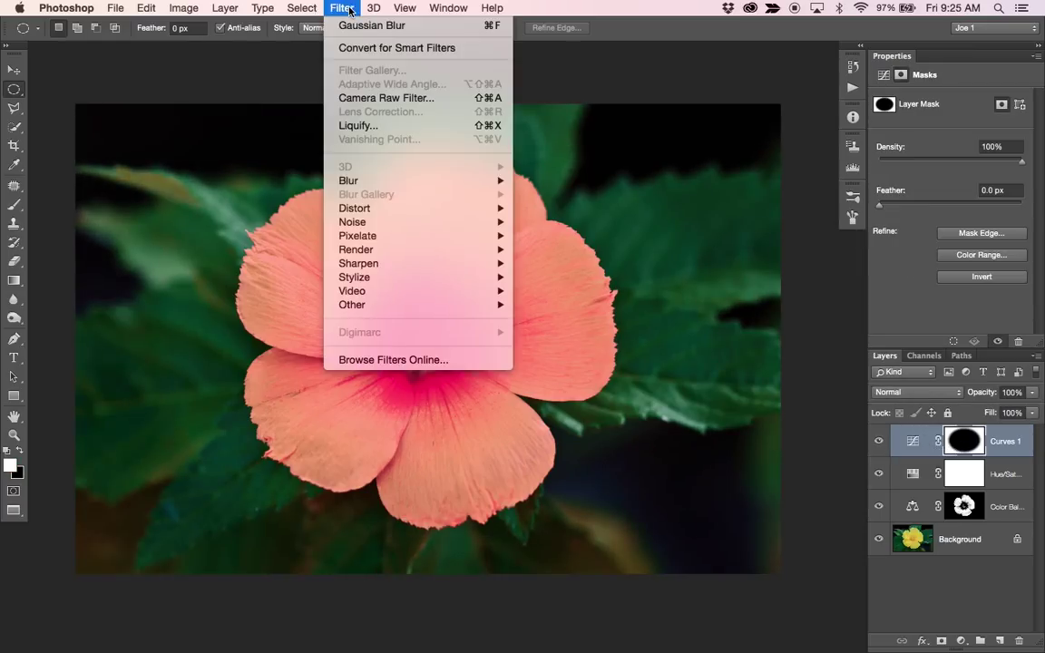
mouse_move(349, 182)
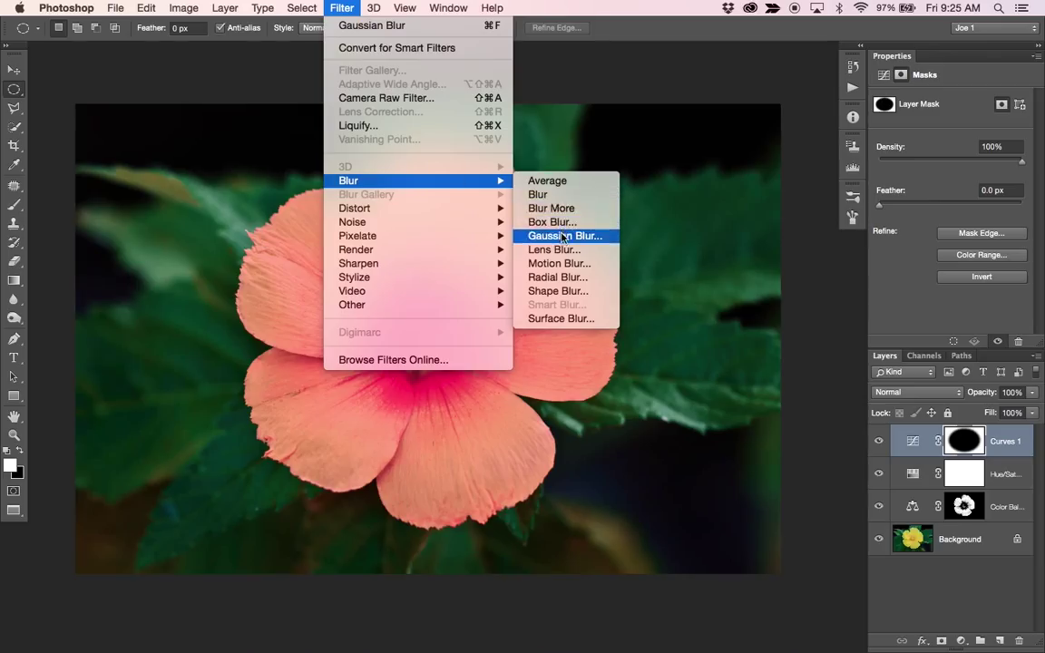
left_click(562, 235)
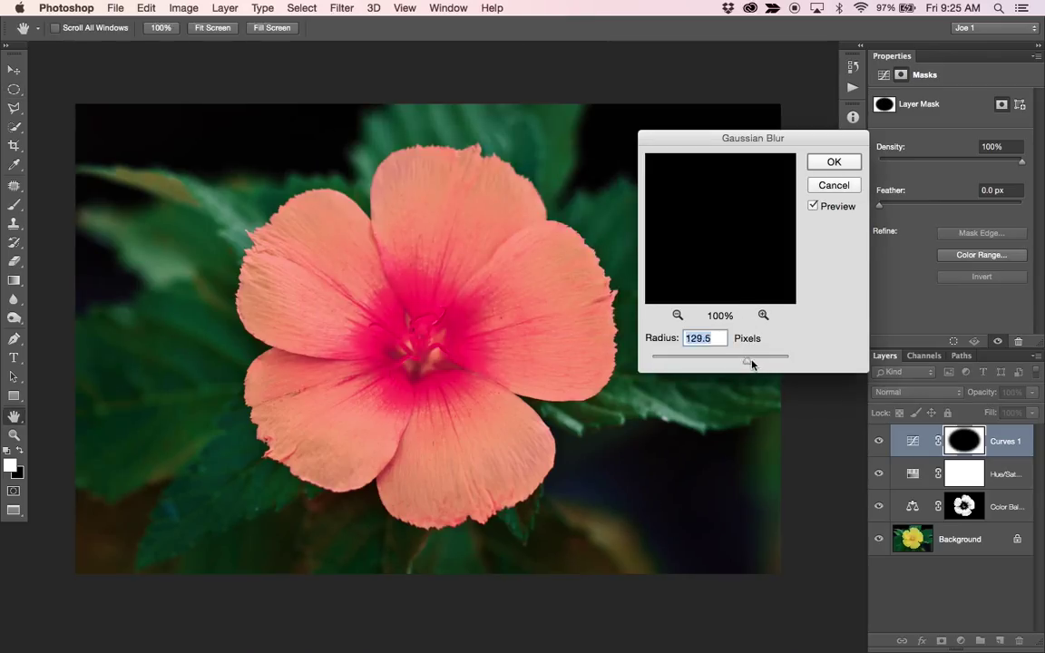
left_click(835, 162)
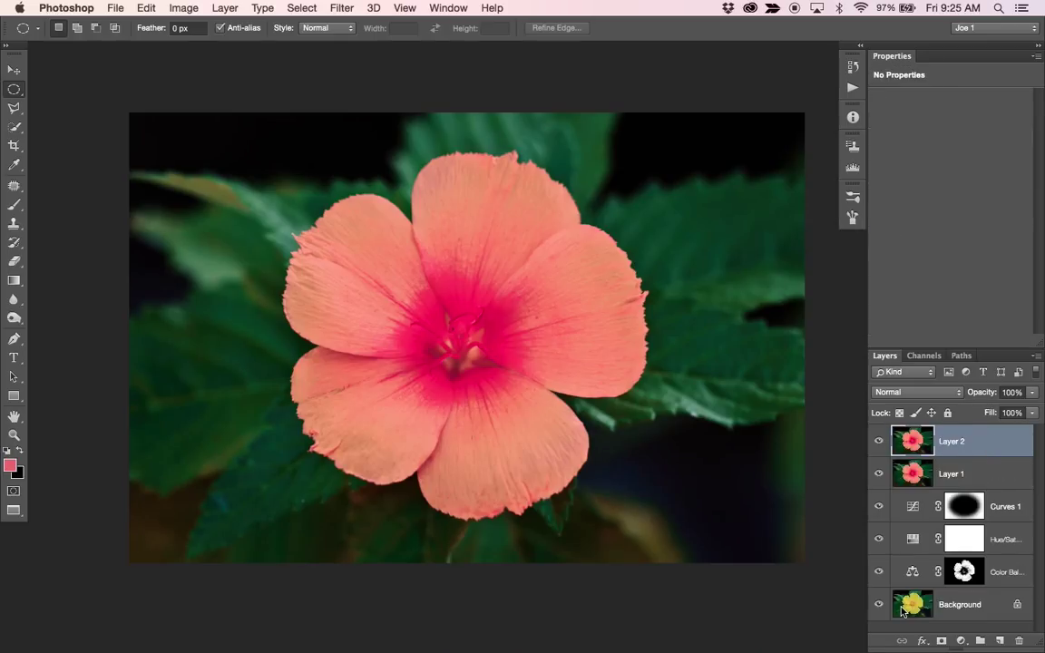
mouse_move(912, 604)
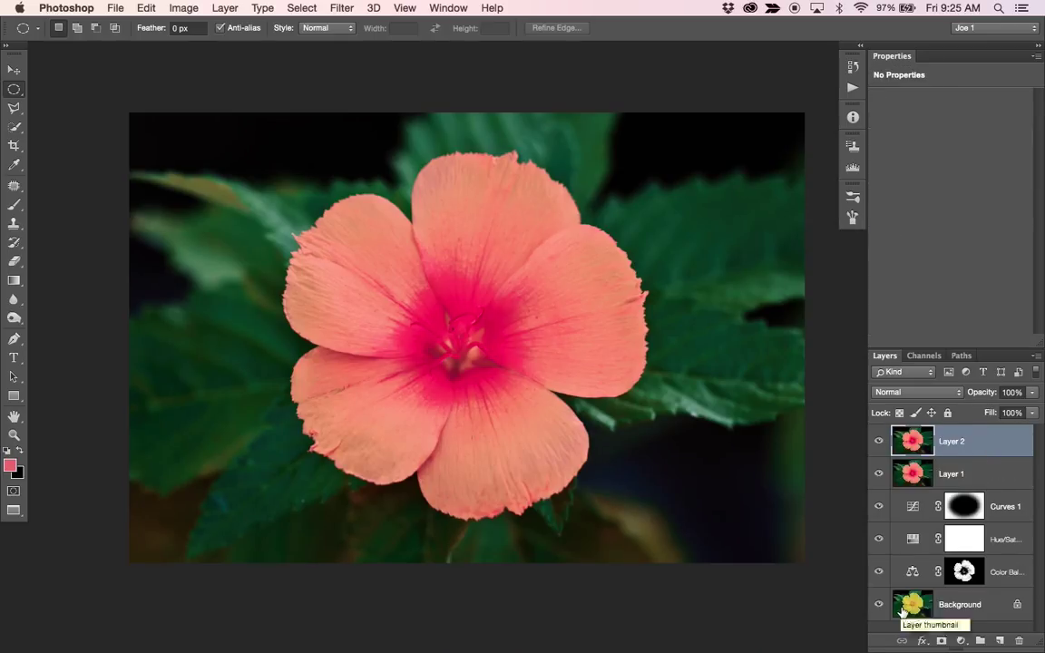
- Make Layer 1, the lower merged copy, the active layer
left_click(952, 473)
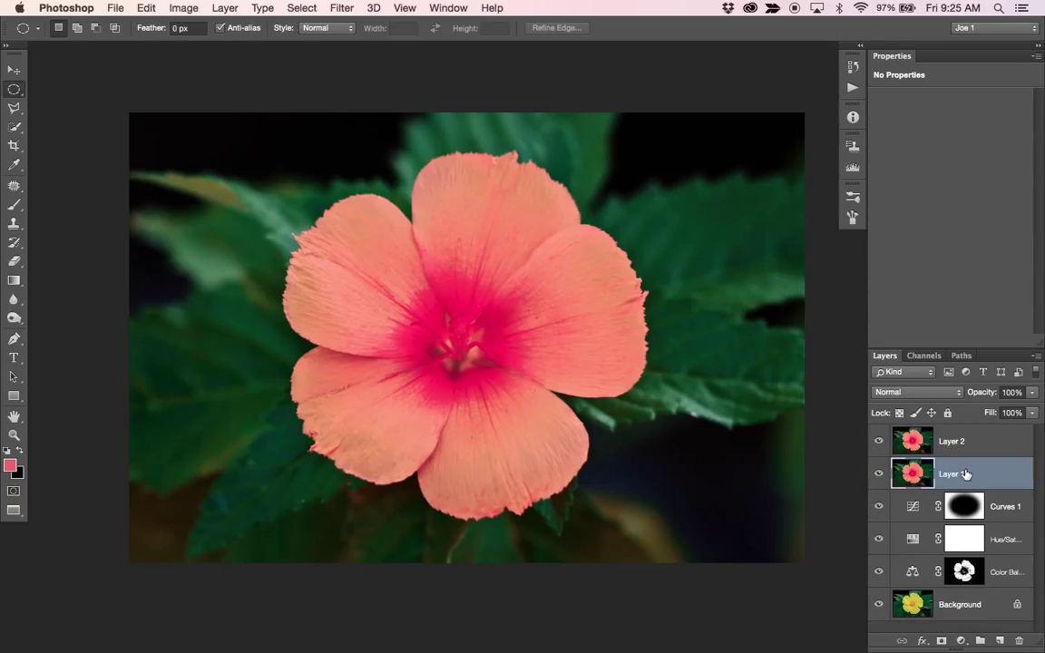
- Apply a Gaussian Blur of about 8.2 pixels to Layer 1 as the low-frequency copy
left_click(341, 8)
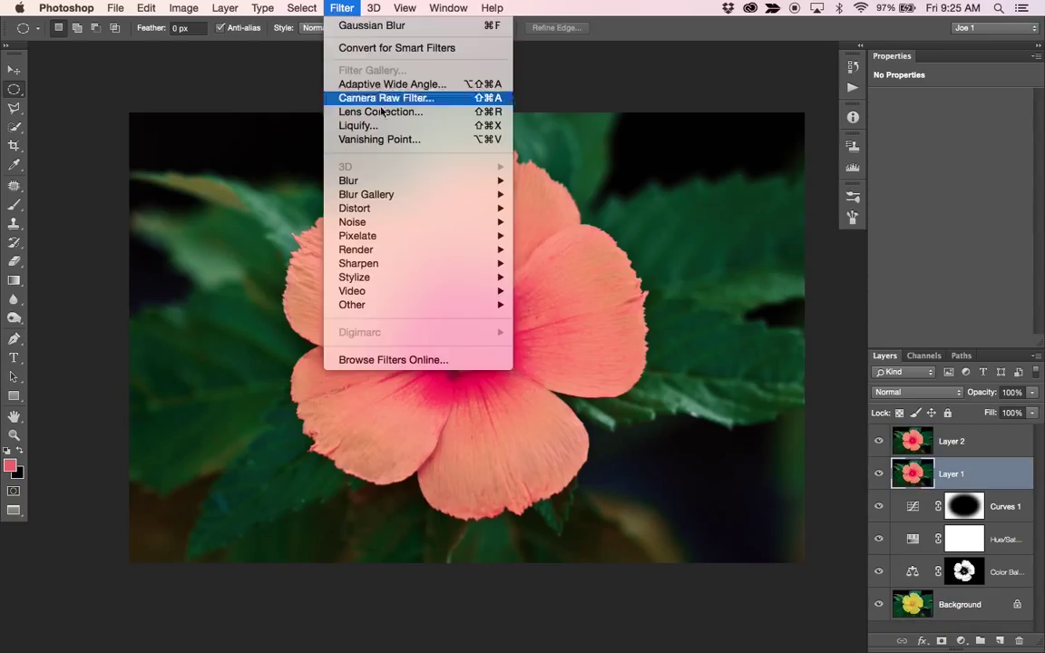
mouse_move(348, 181)
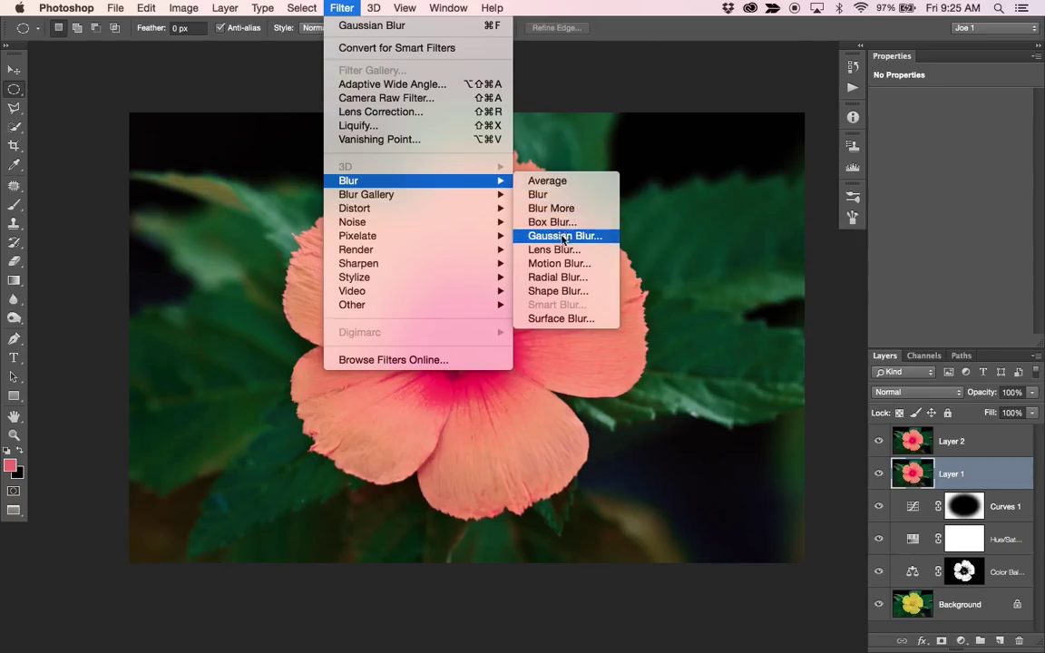
left_click(562, 236)
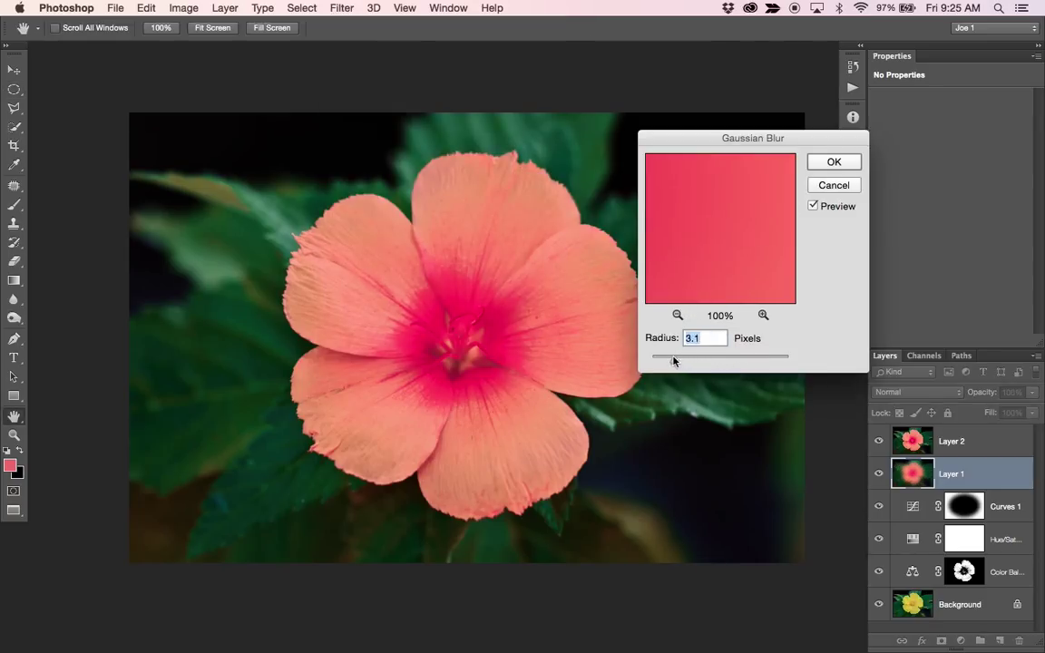
left_click_drag(673, 356, 678, 362)
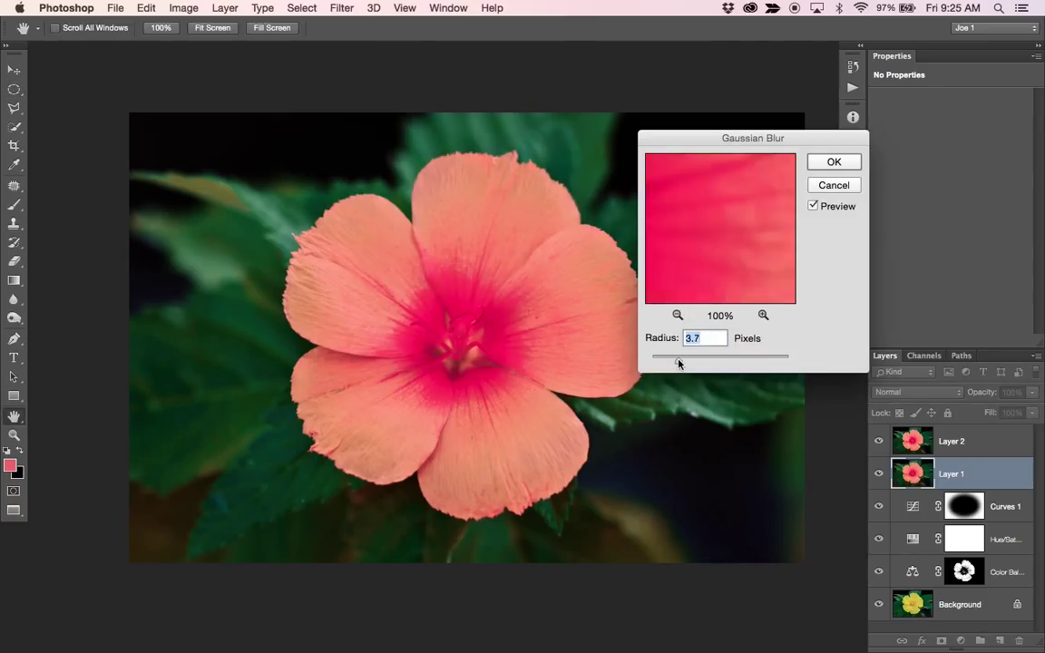
left_click_drag(679, 362, 691, 363)
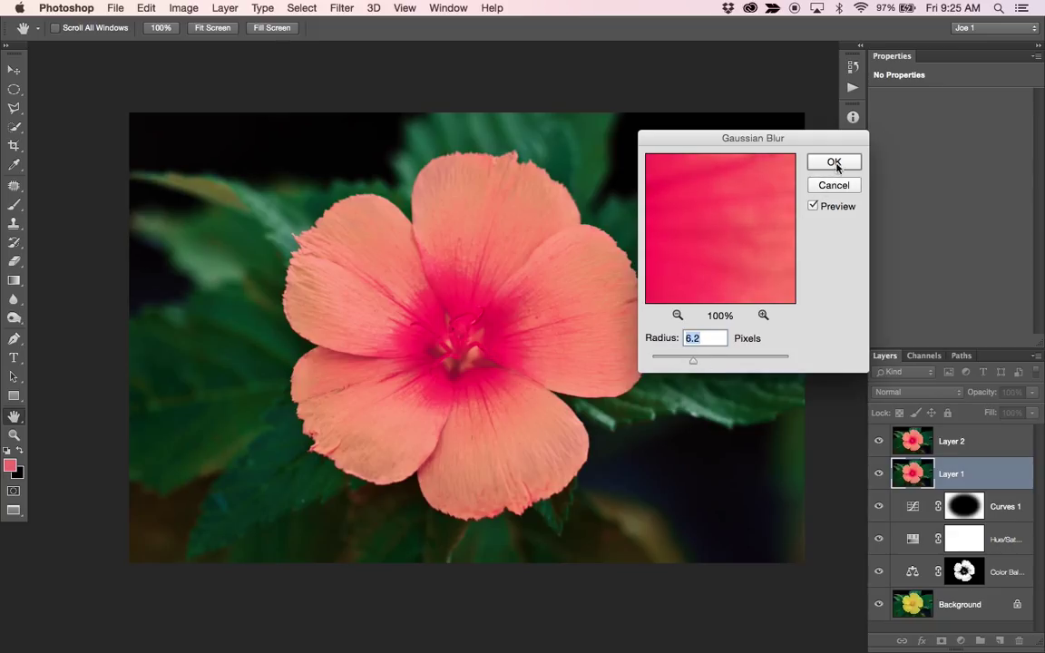
left_click(832, 162)
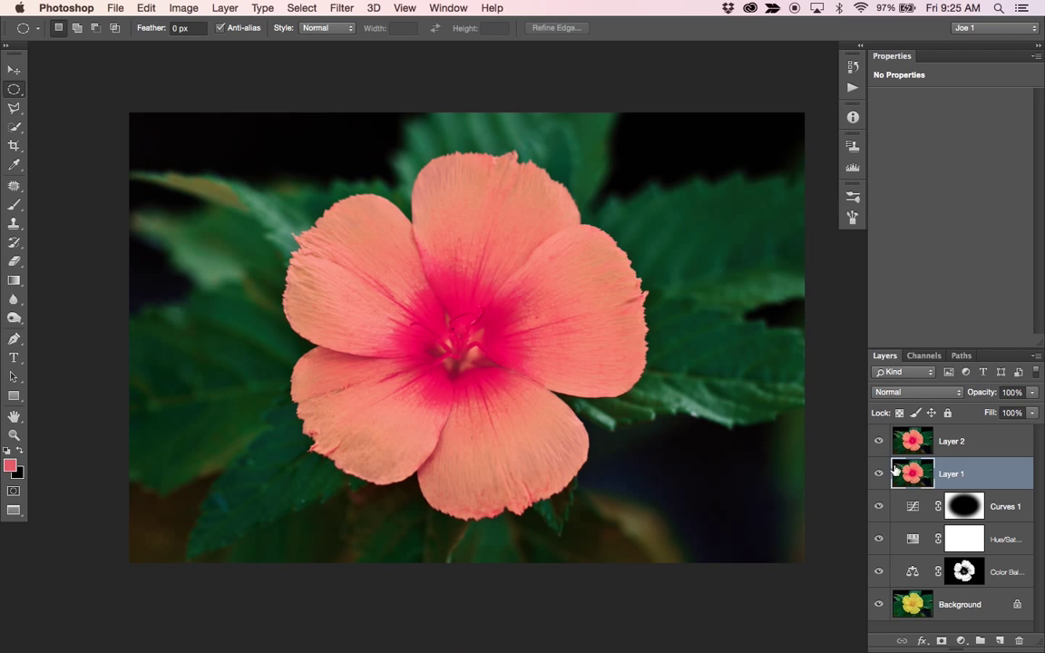
- Toggle Layer 2's visibility to inspect the blur, then make Layer 2 active
left_click(878, 441)
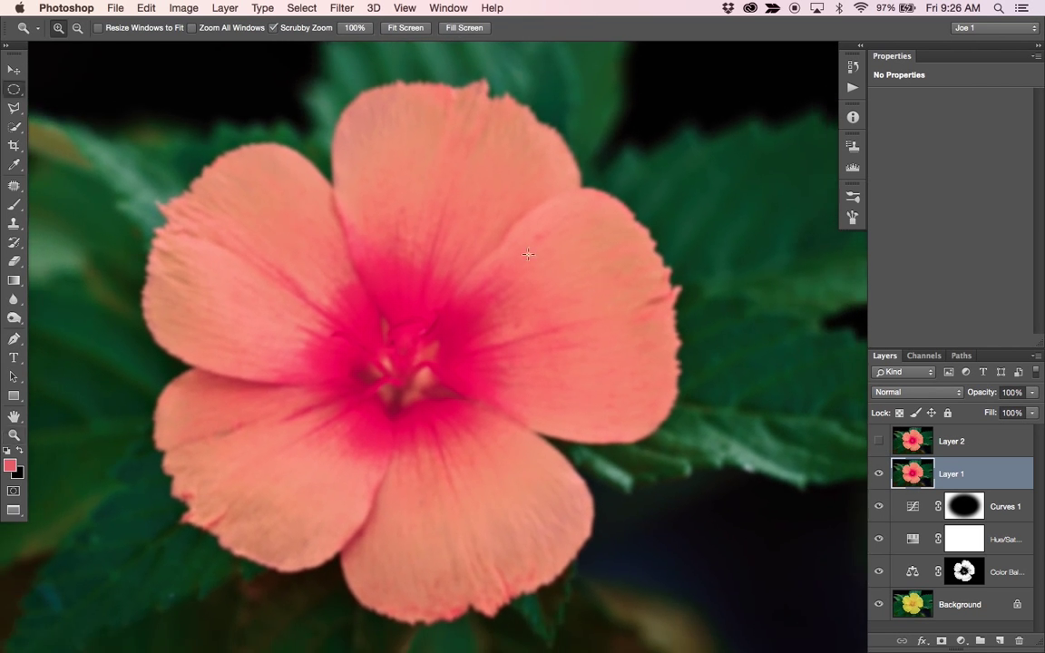
mouse_move(558, 429)
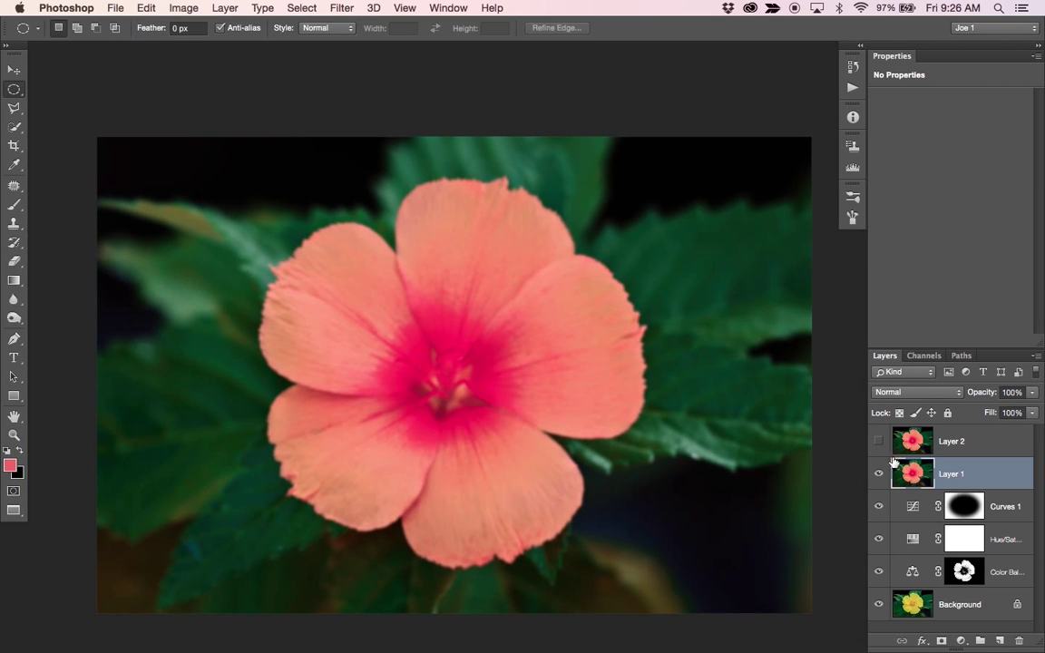
left_click(878, 441)
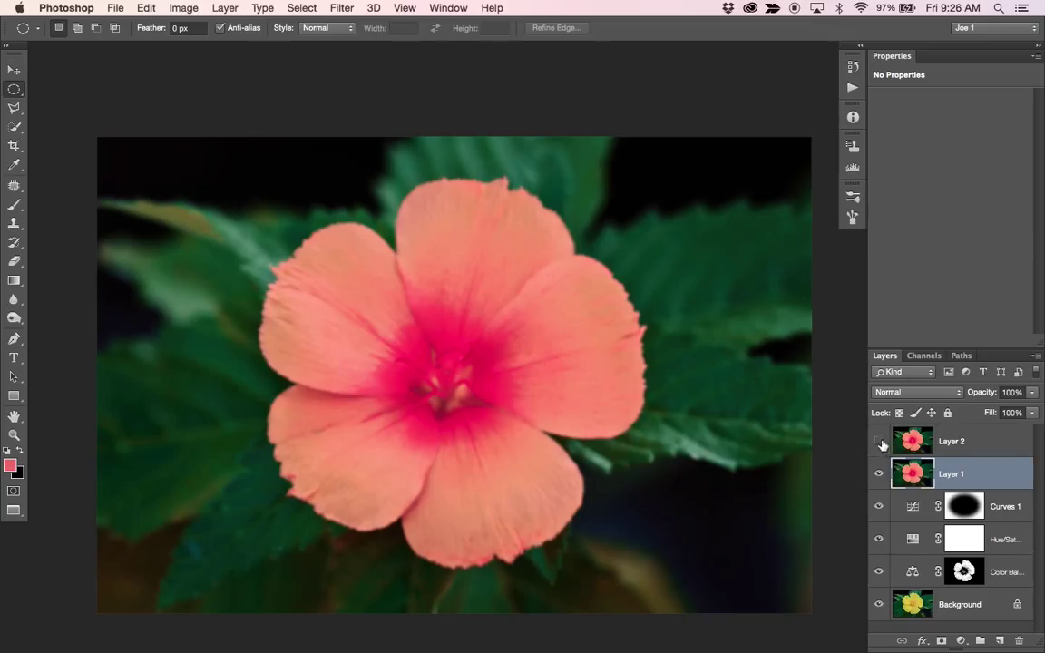
left_click(877, 440)
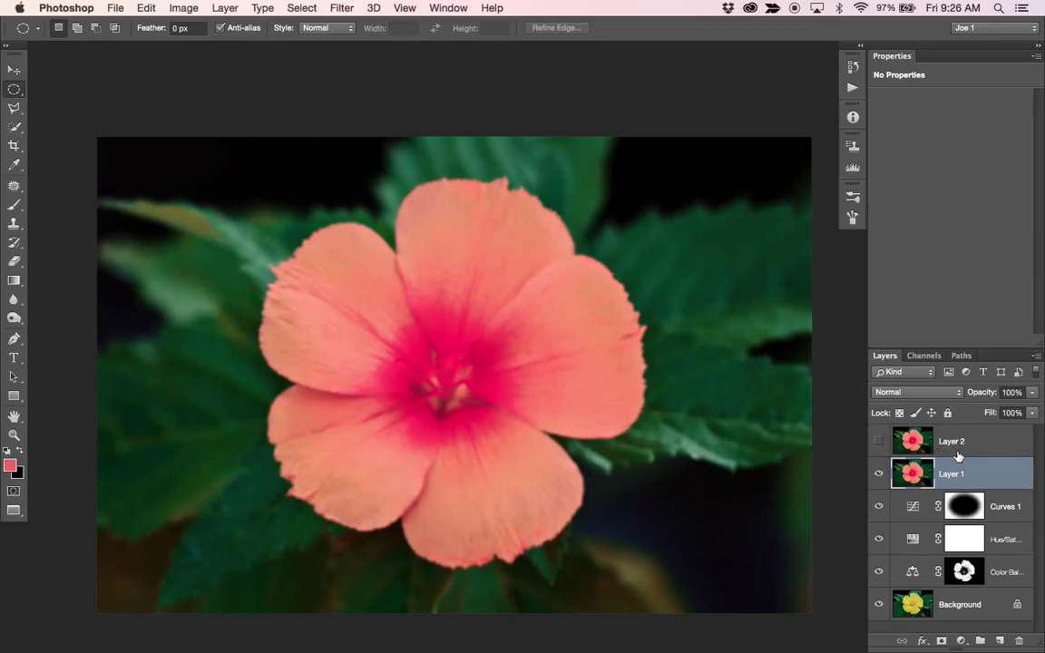
left_click(878, 443)
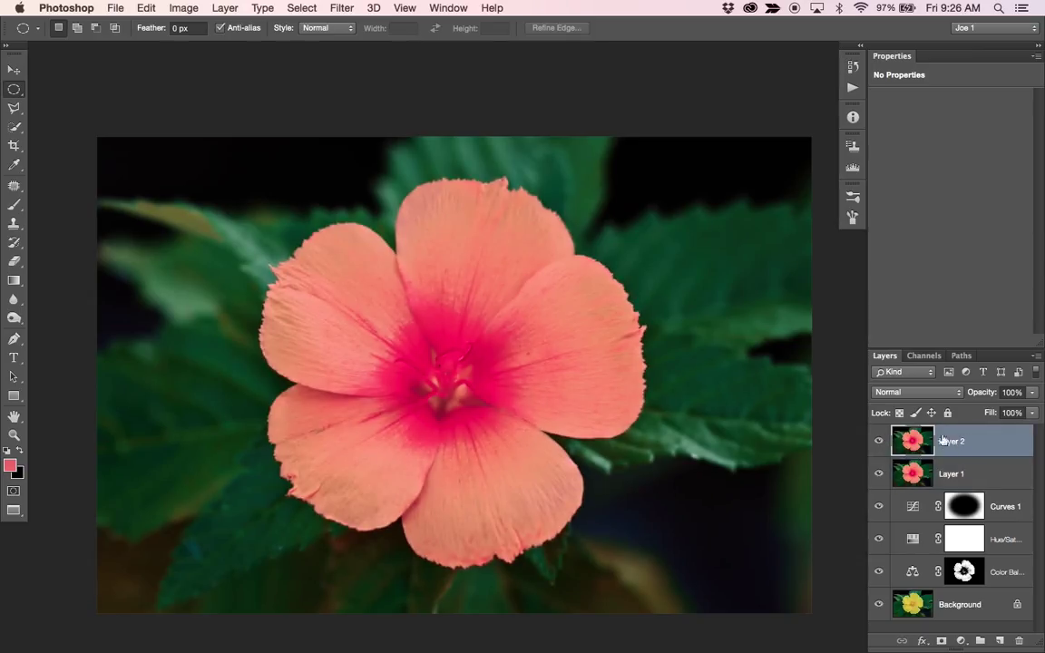
- Start Apply Image on Layer 2 with Layer 1 as the source
left_click(184, 7)
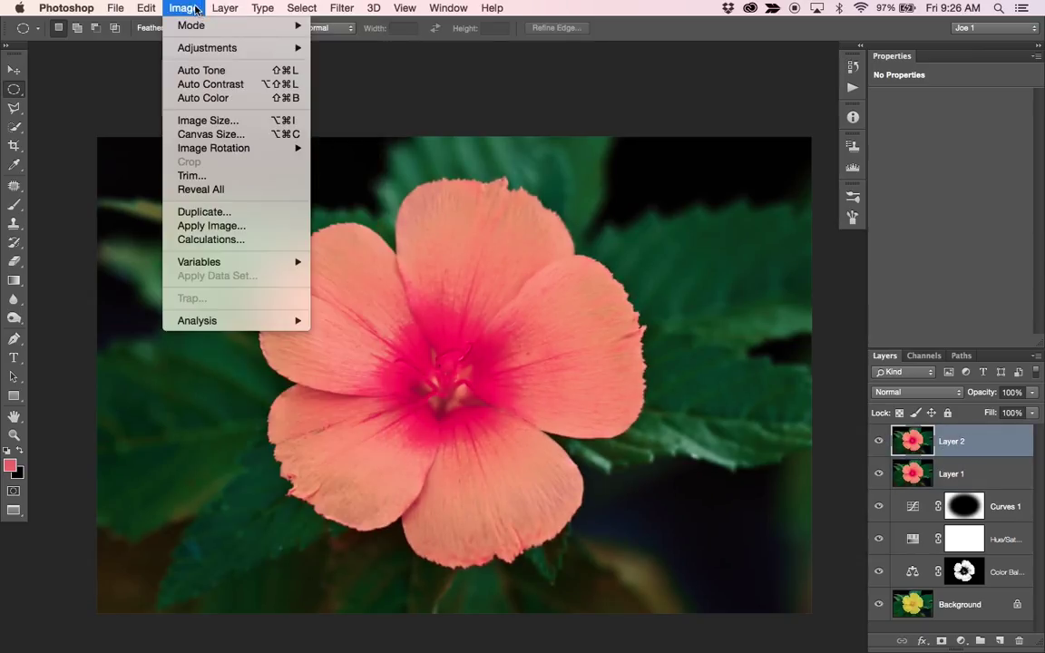
left_click(210, 225)
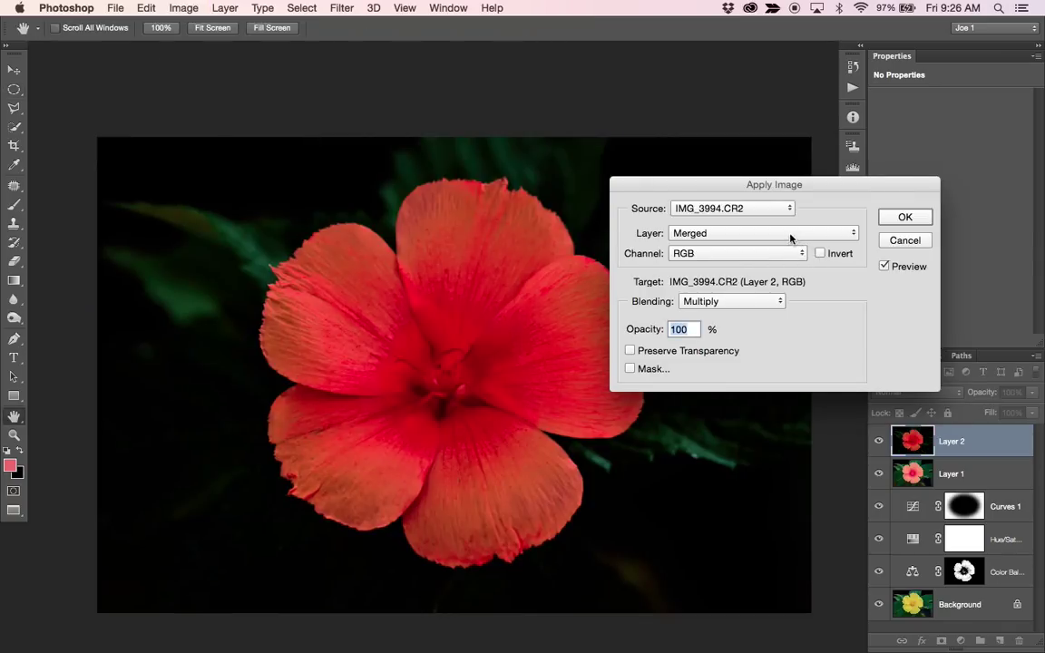
left_click(762, 232)
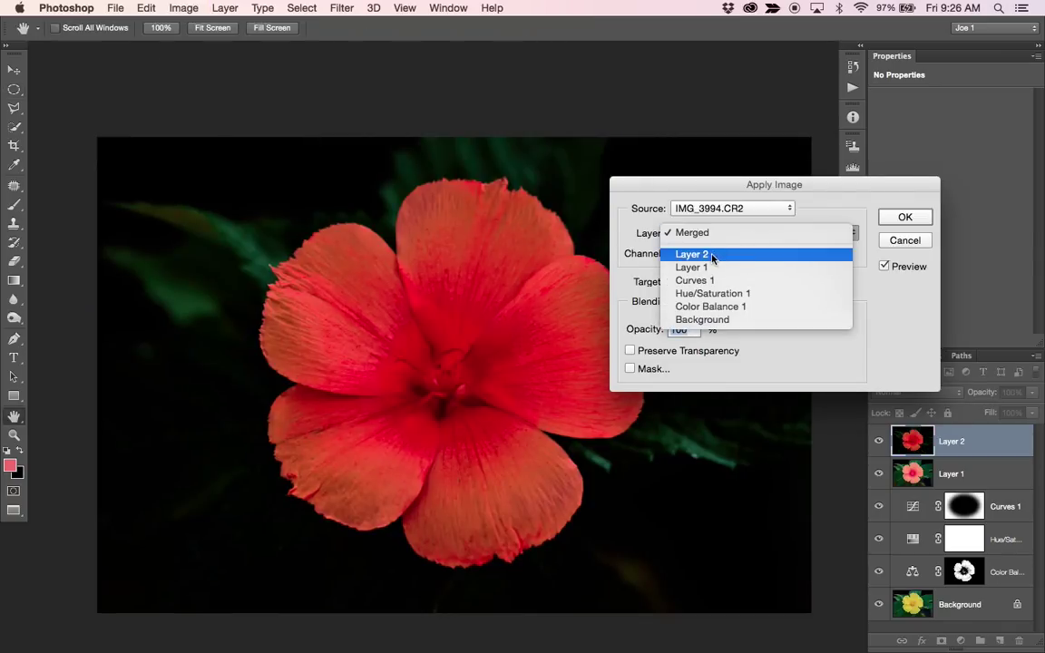
left_click(691, 267)
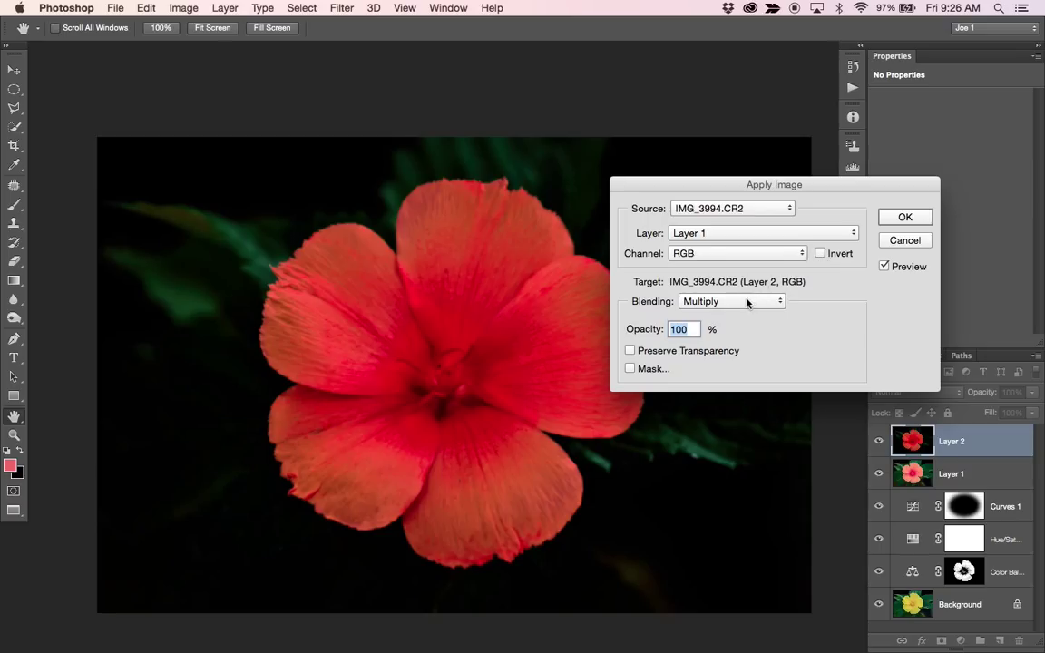
- Set blending to Add at scale 2, invert the source, and commit the grey detail layer
left_click(731, 302)
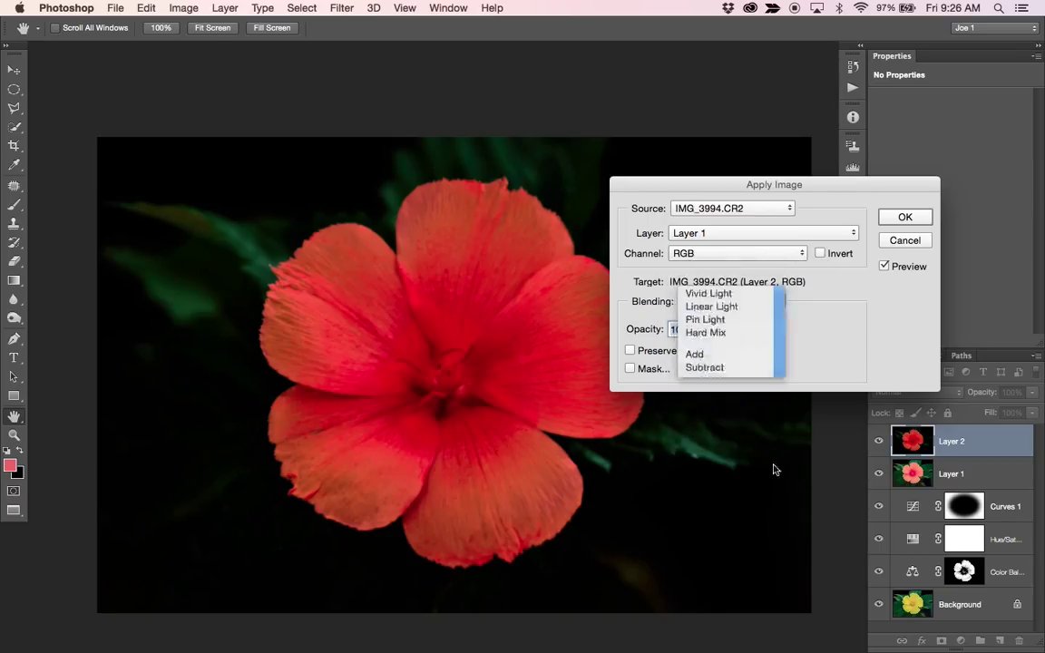
left_click(695, 354)
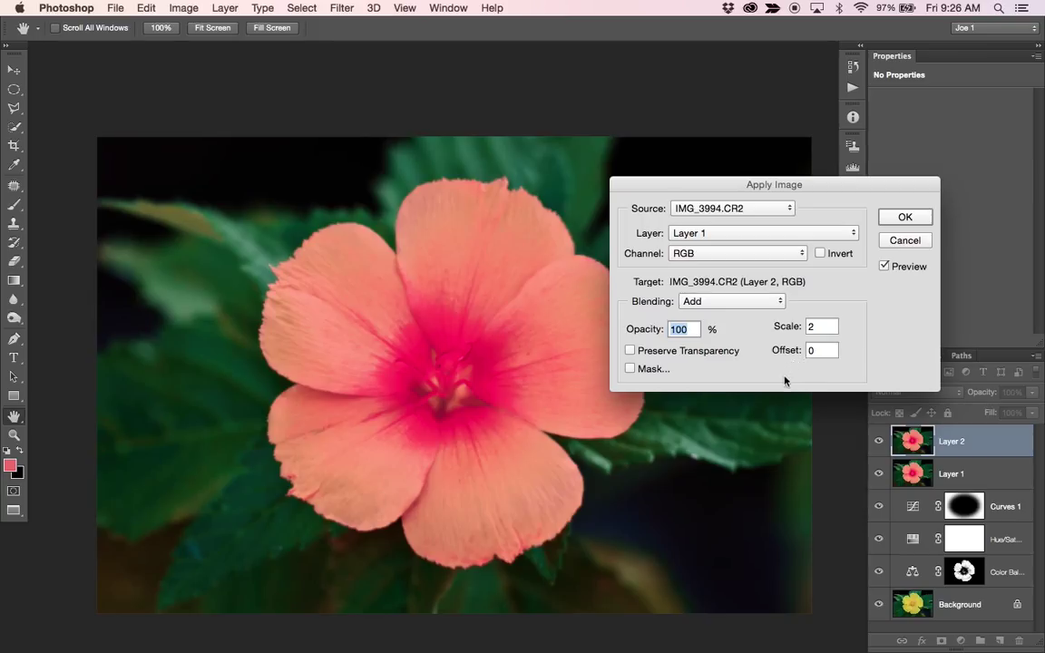
left_click(819, 253)
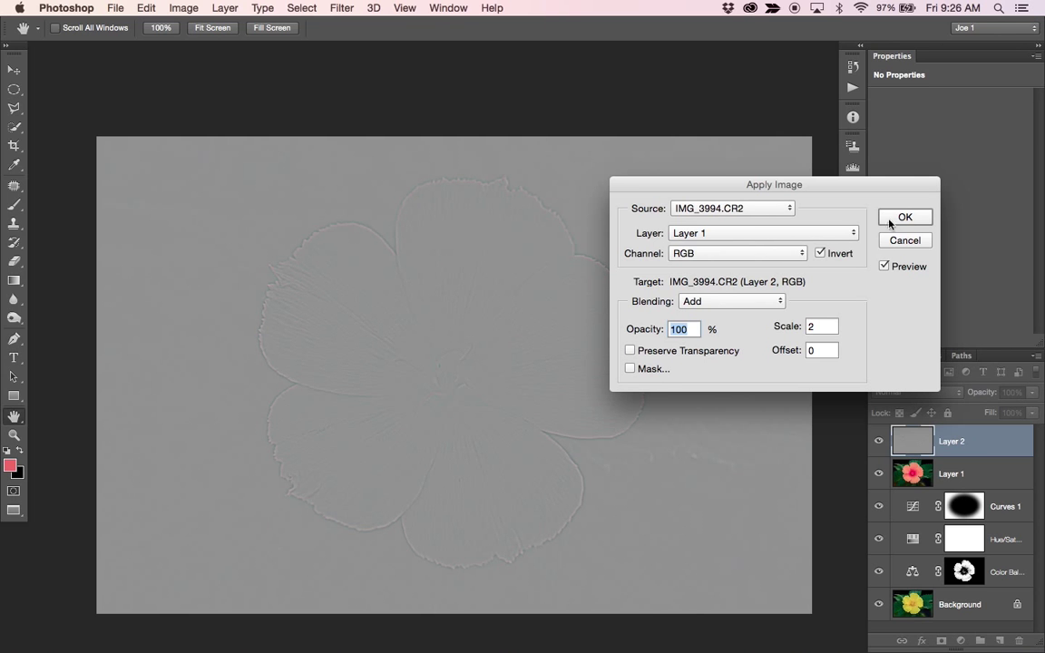
left_click_drag(772, 185, 814, 167)
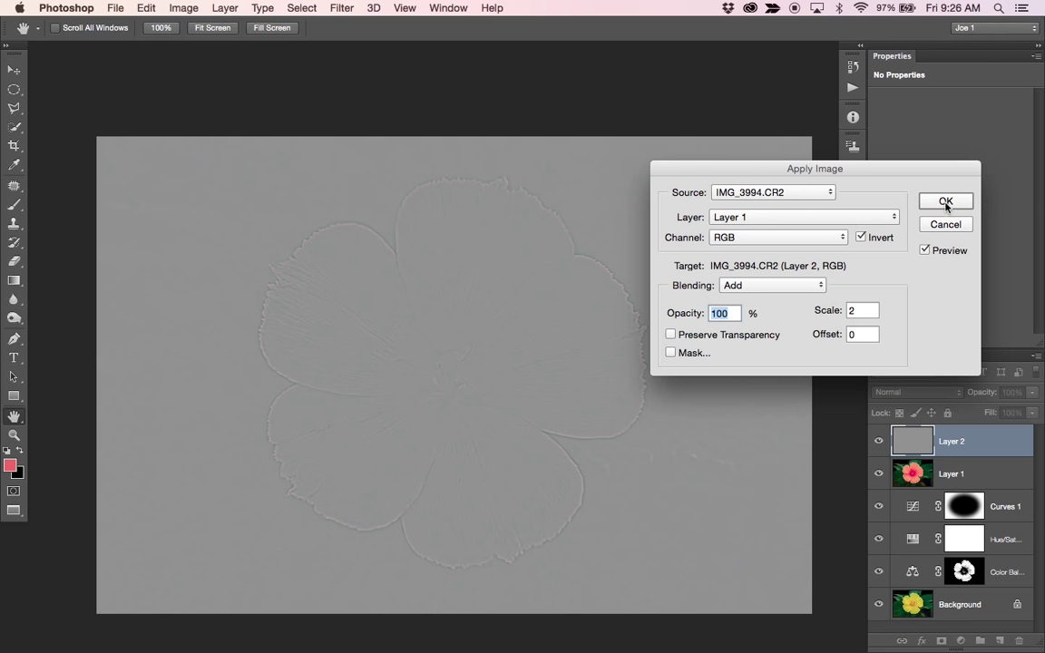
left_click(945, 201)
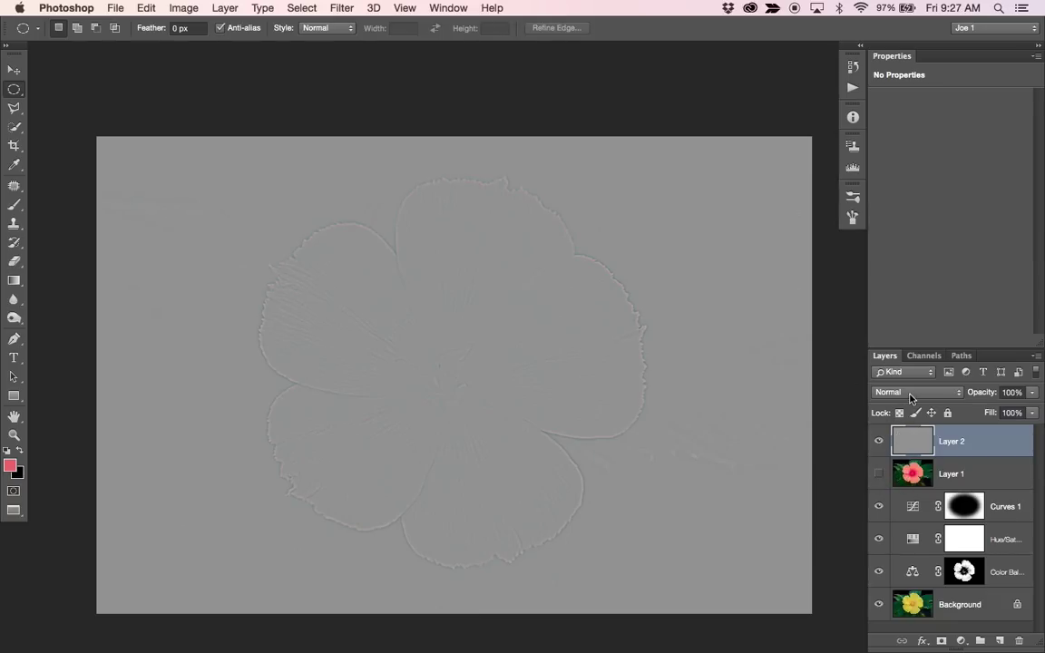
- Set Layer 2 to Hard Light and toggle its visibility to compare the sharpened flower
left_click(914, 392)
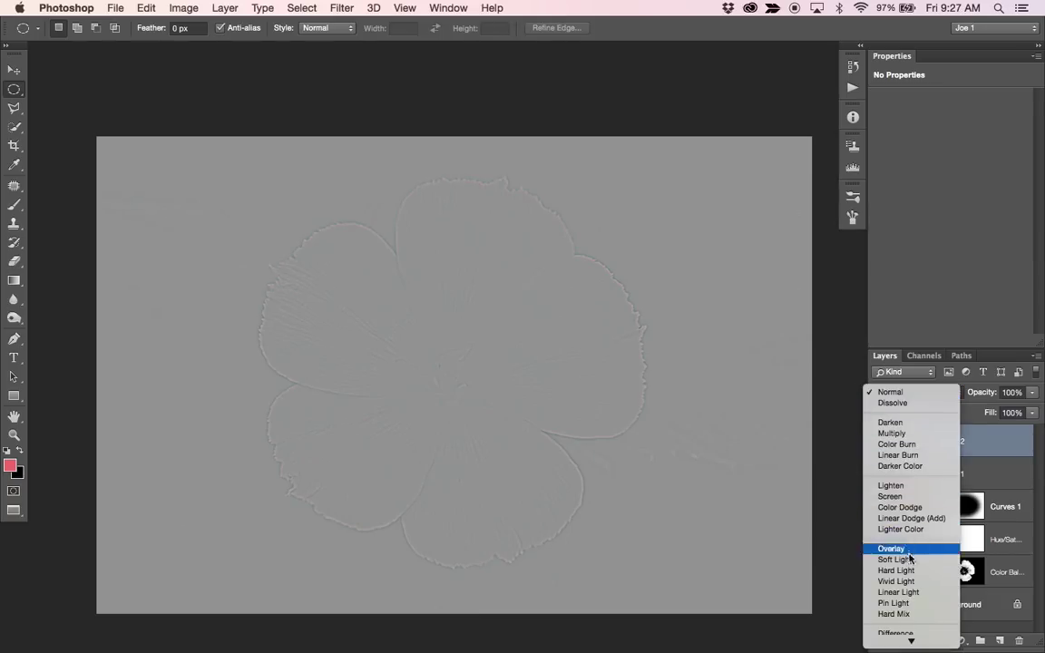
mouse_move(896, 569)
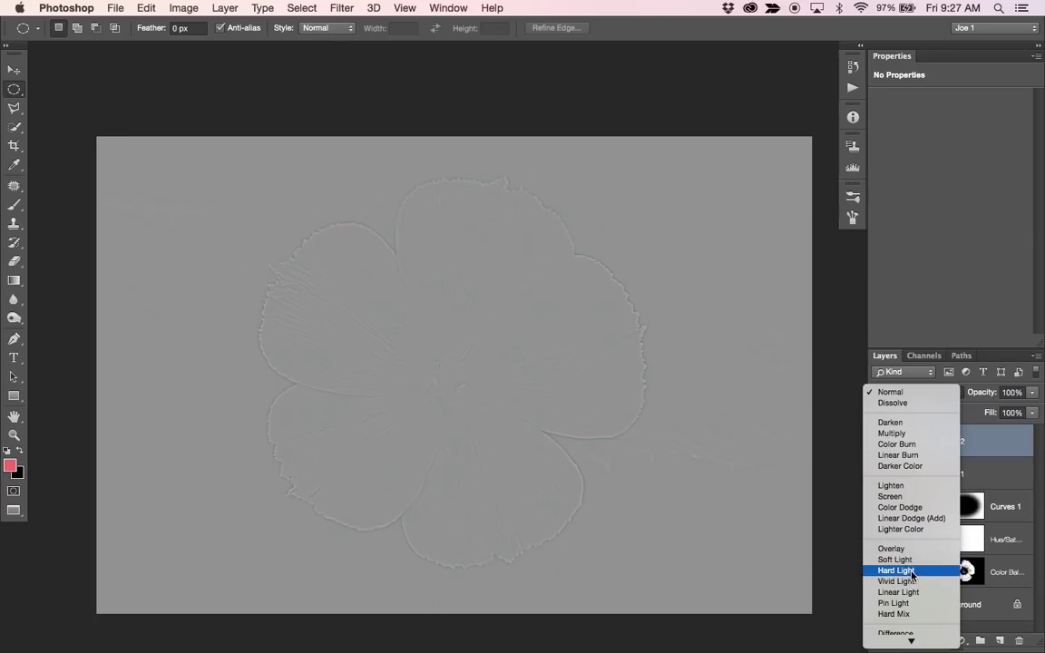
left_click(896, 569)
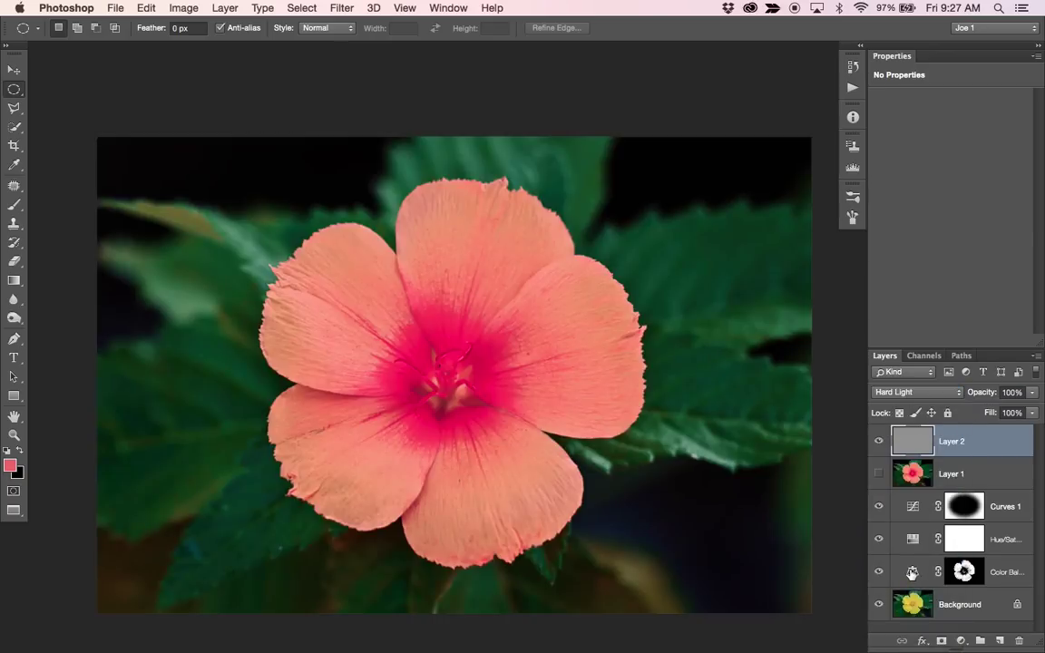
left_click(914, 391)
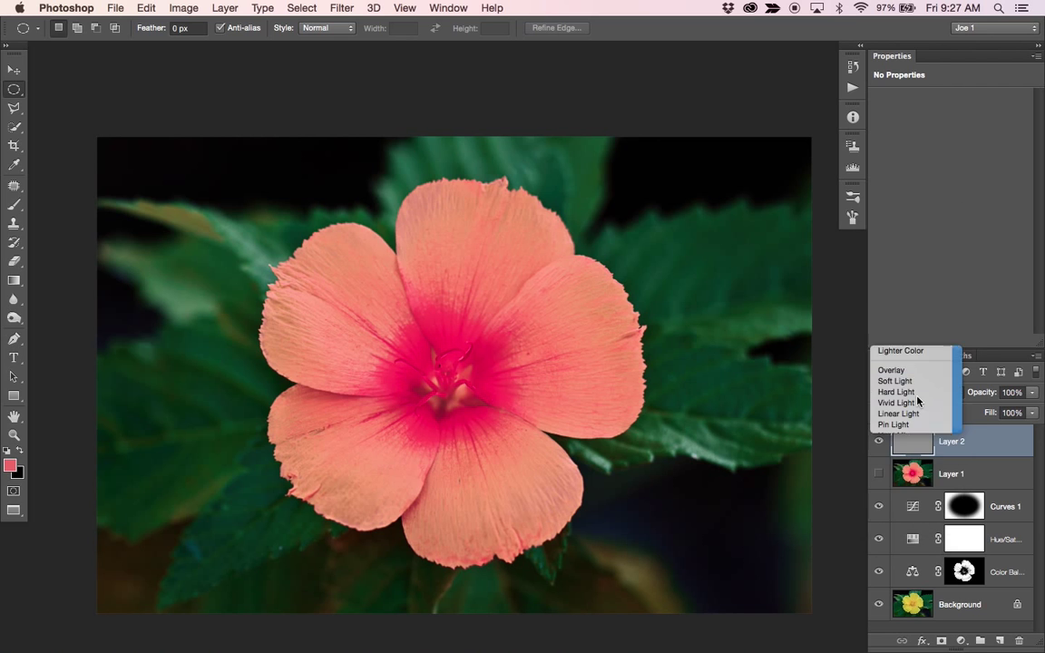
left_click(896, 392)
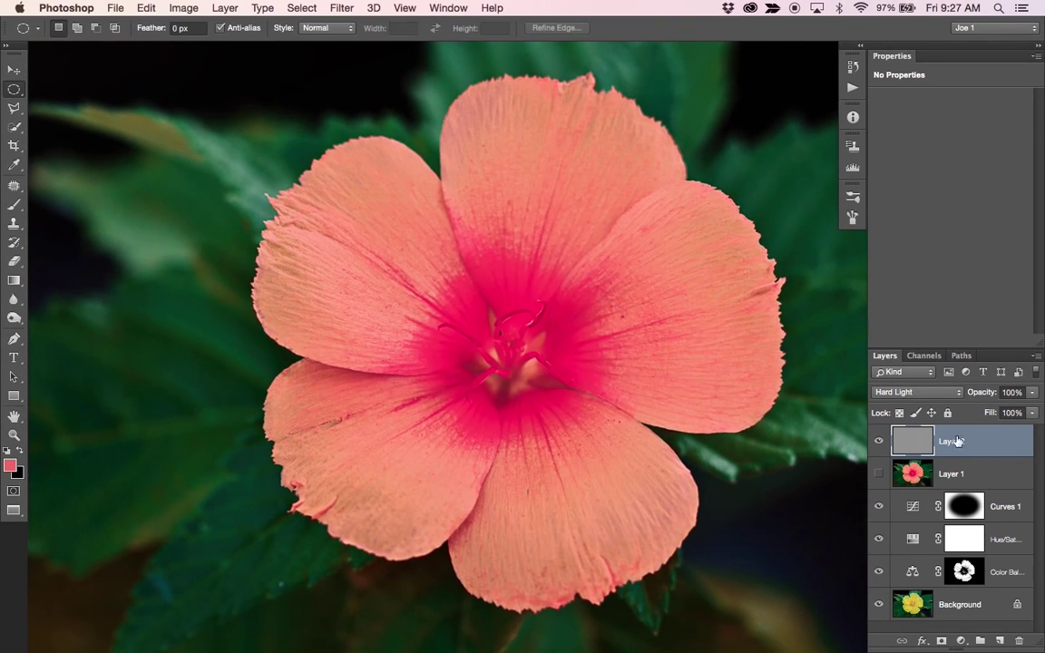
left_click(878, 442)
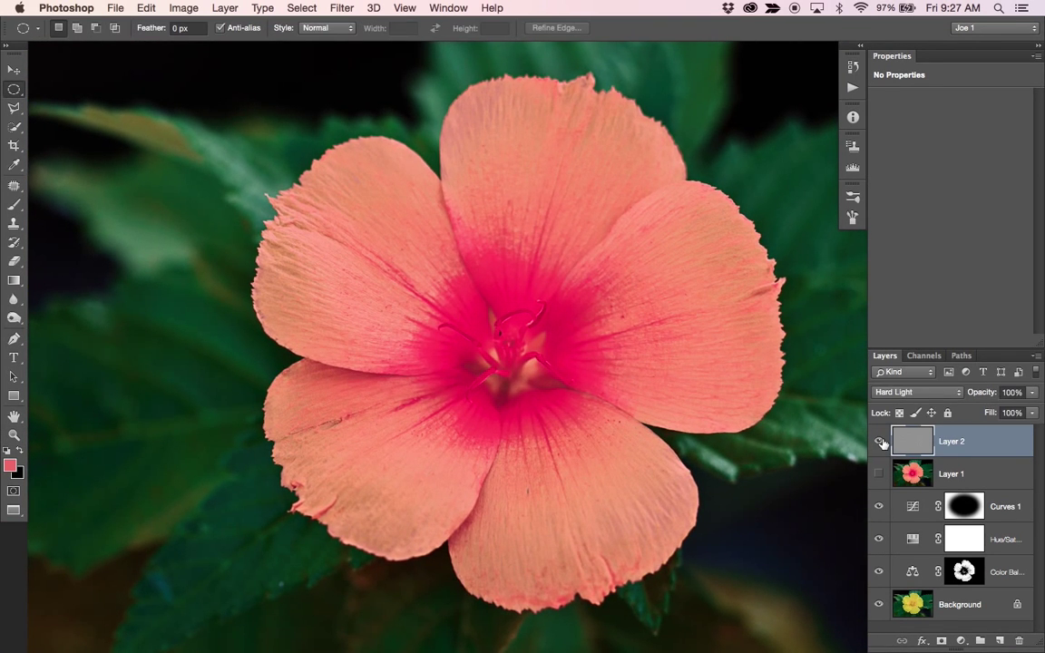
left_click(878, 441)
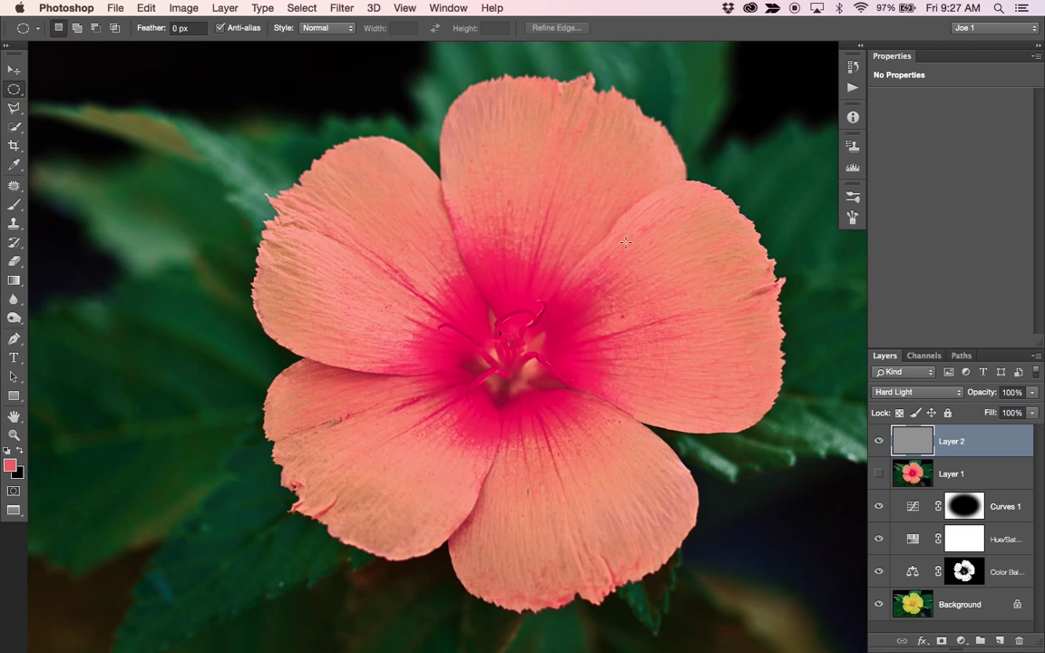
mouse_move(621, 439)
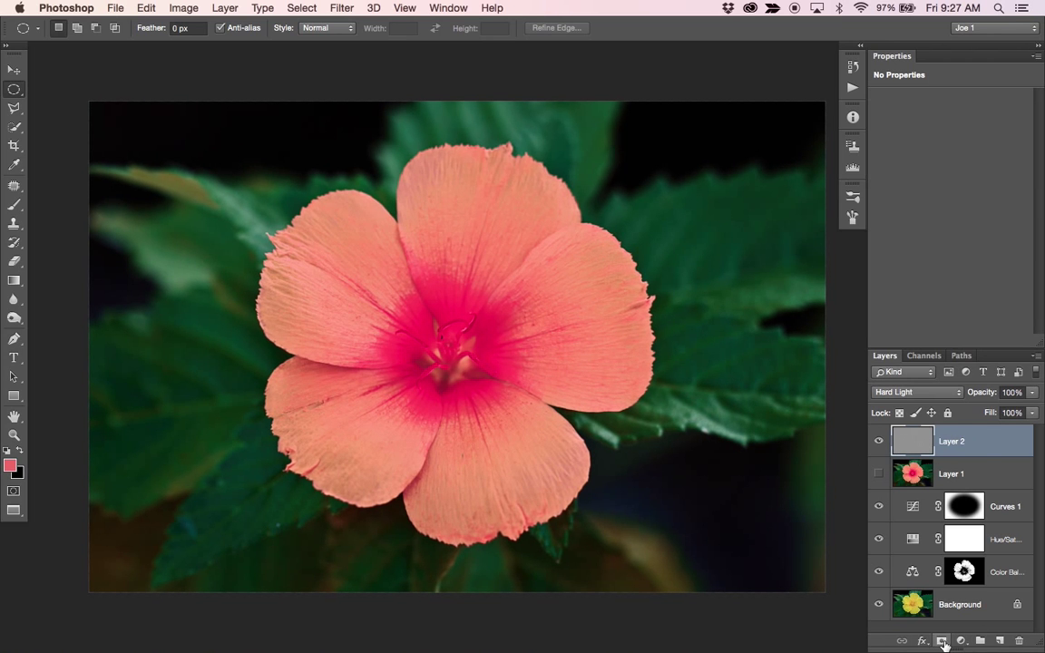
left_click(941, 640)
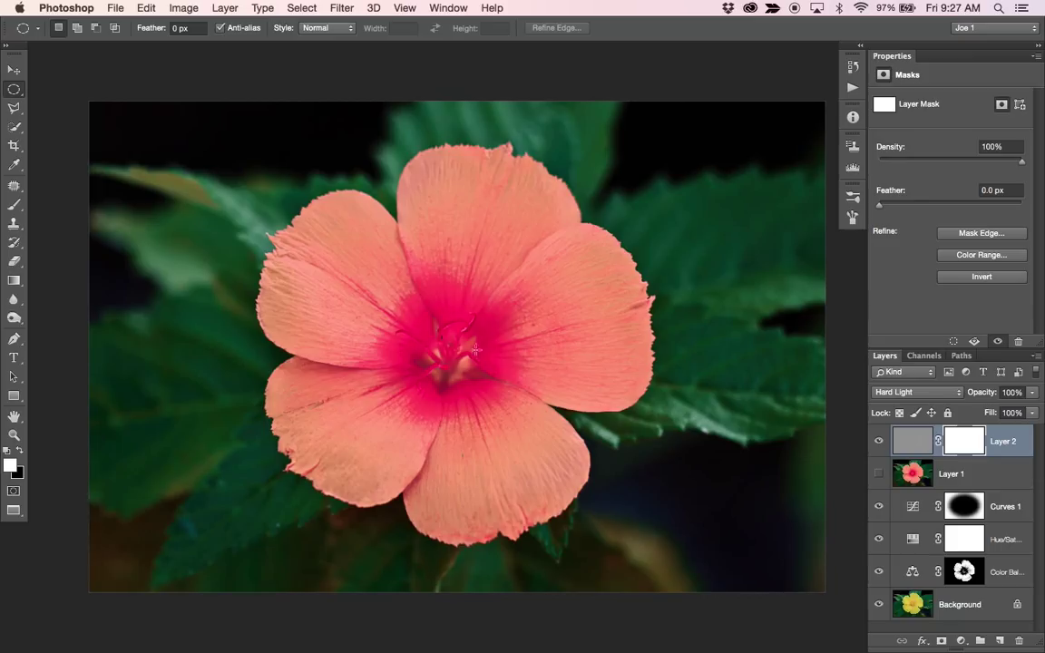
mouse_move(569, 355)
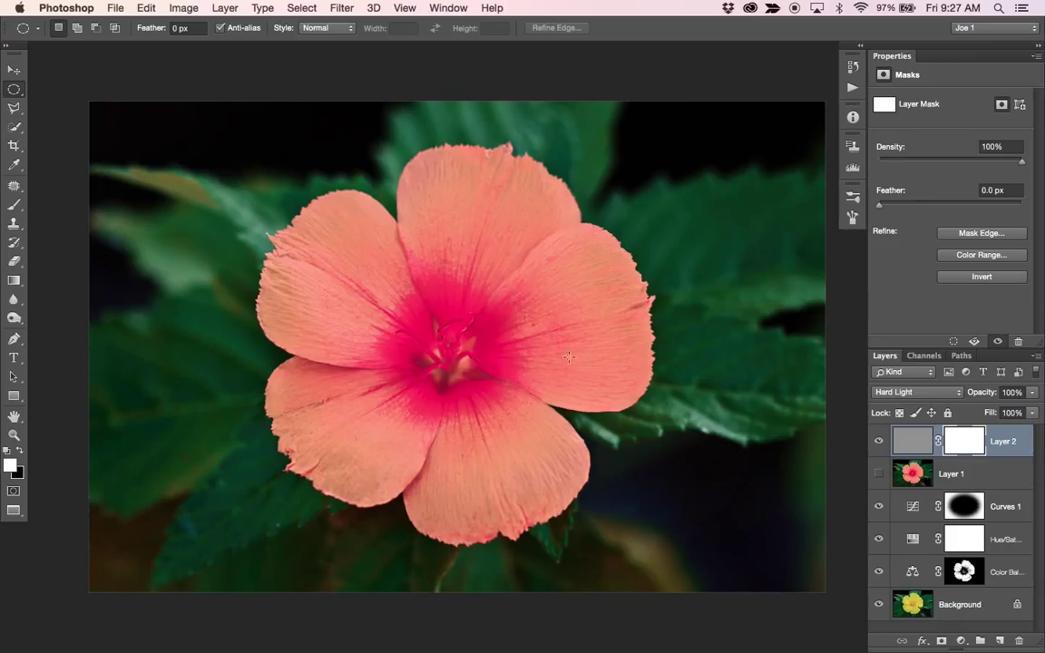
mouse_move(781, 431)
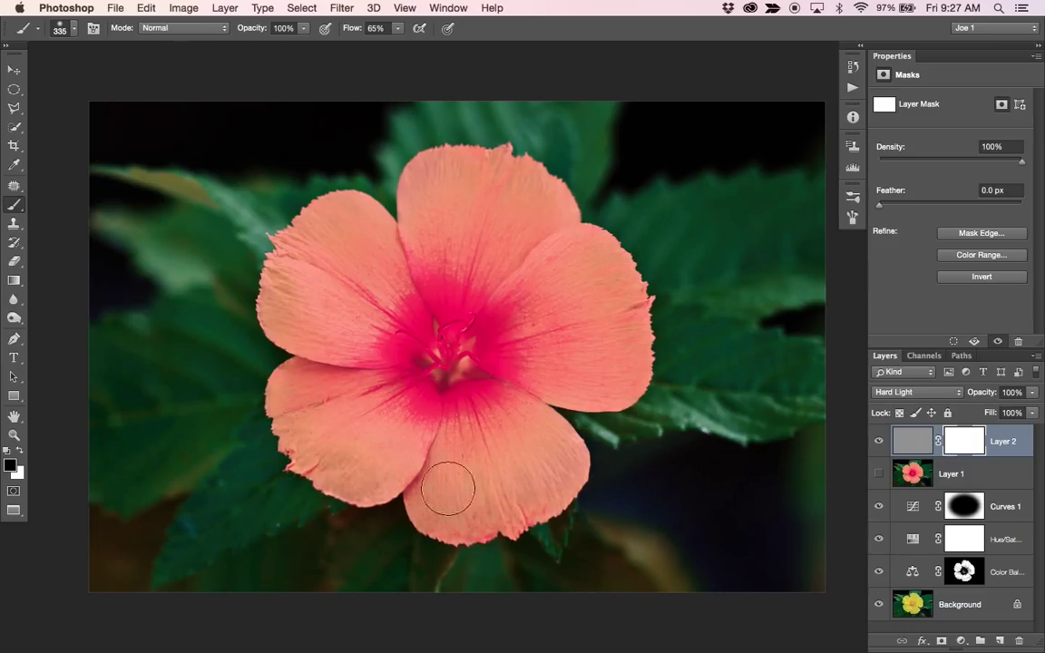
left_click_drag(447, 486, 537, 493)
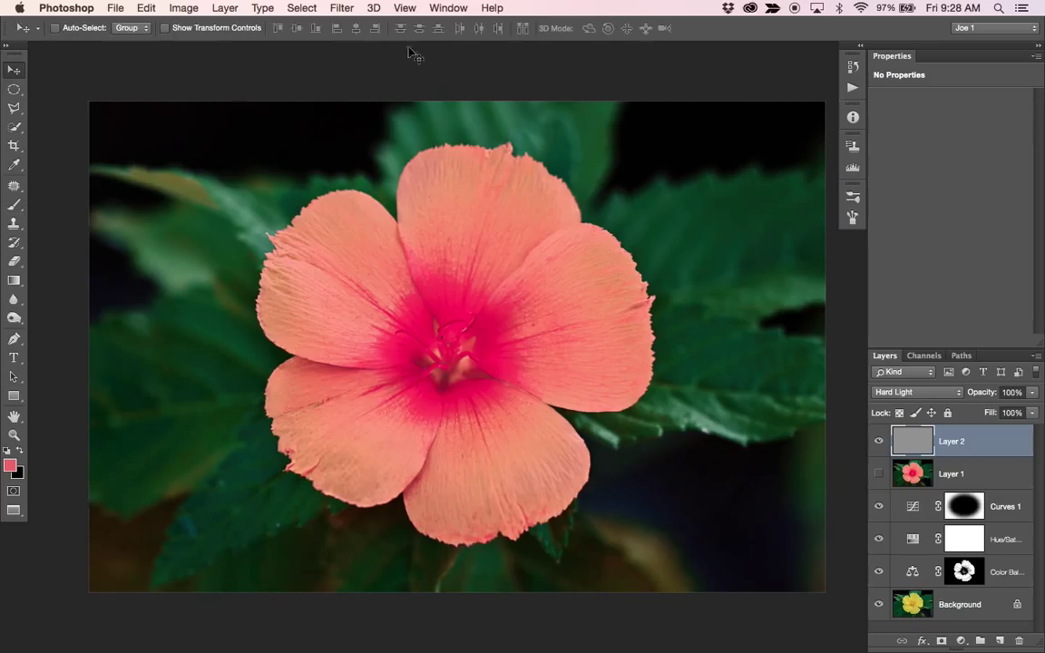
left_click(341, 7)
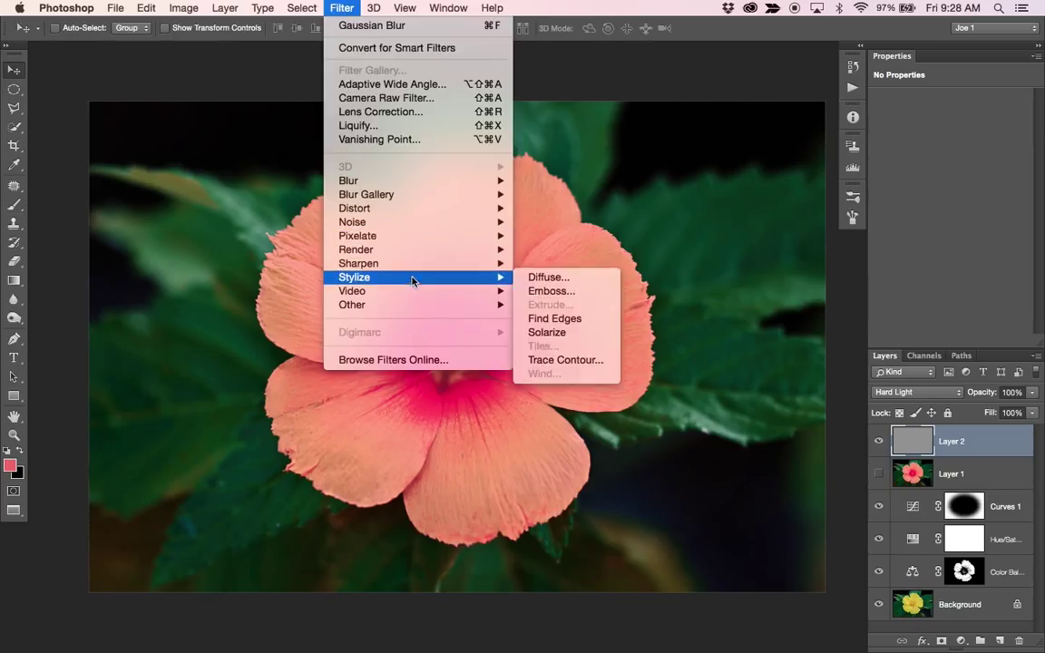
left_click(635, 265)
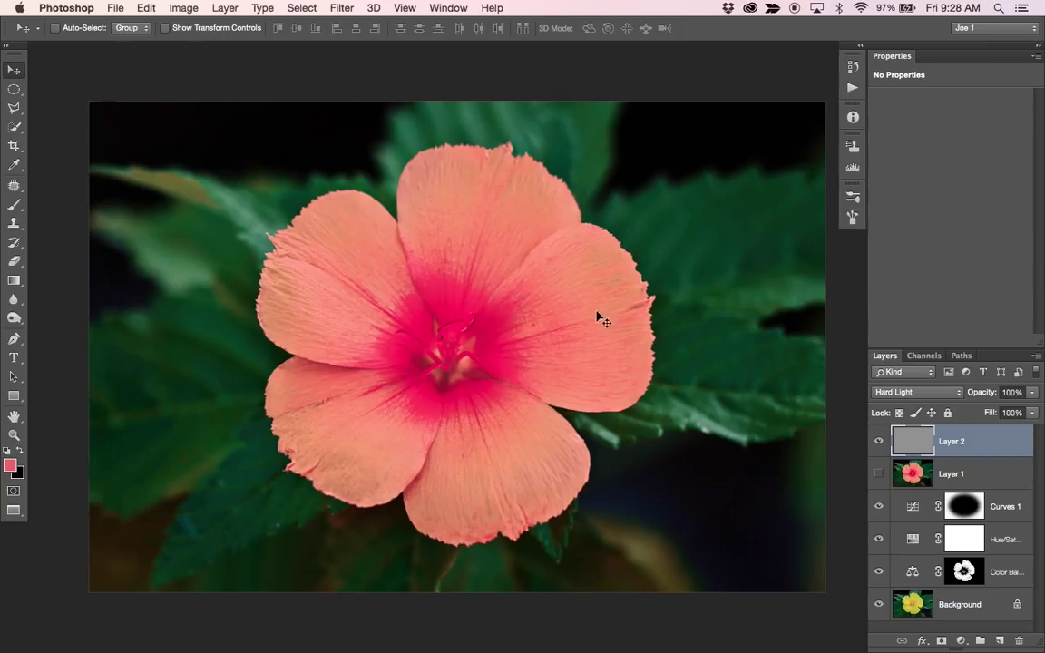
mouse_move(570, 254)
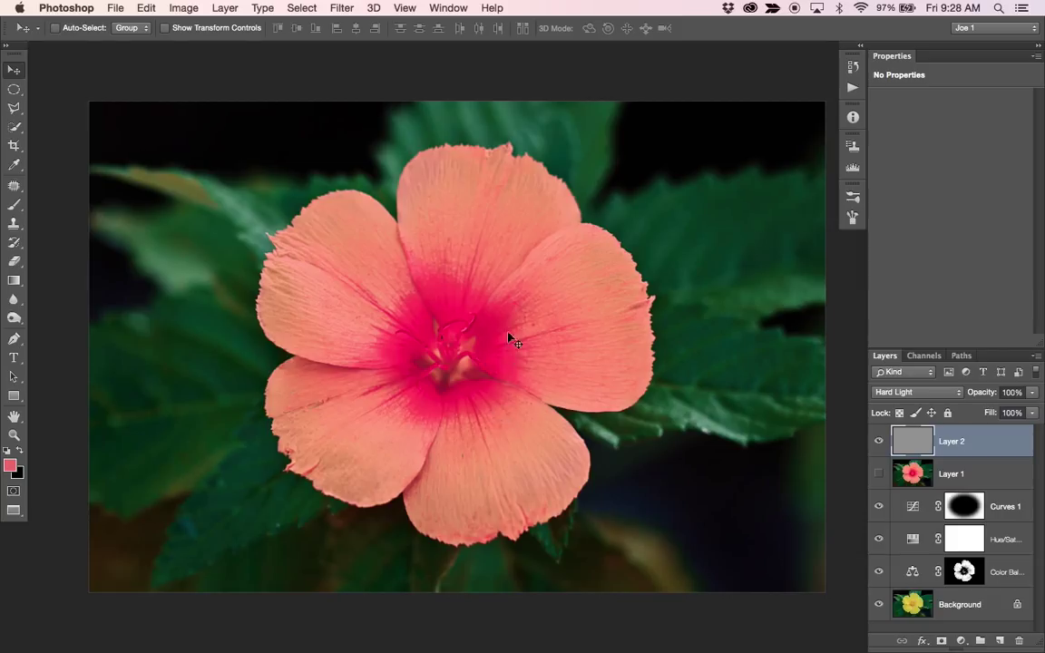
mouse_move(597, 367)
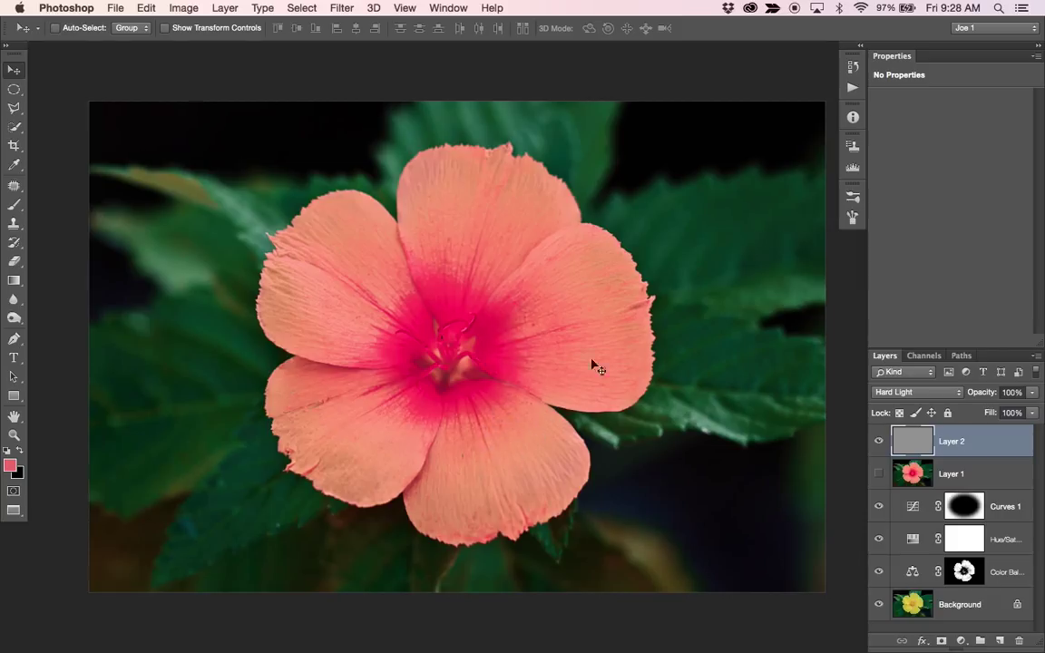
mouse_move(687, 301)
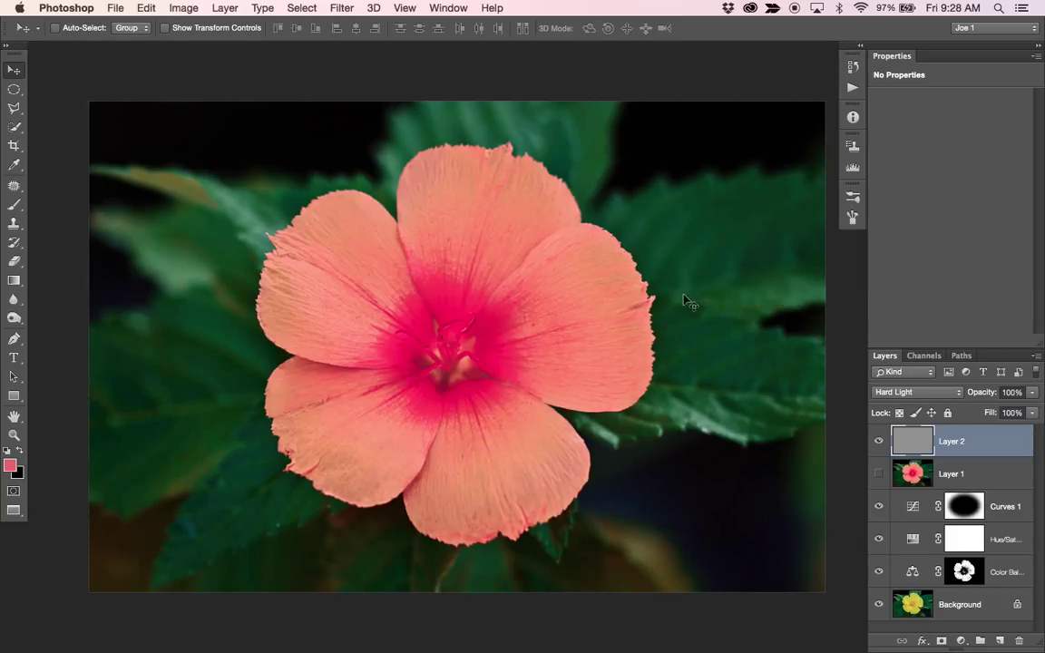